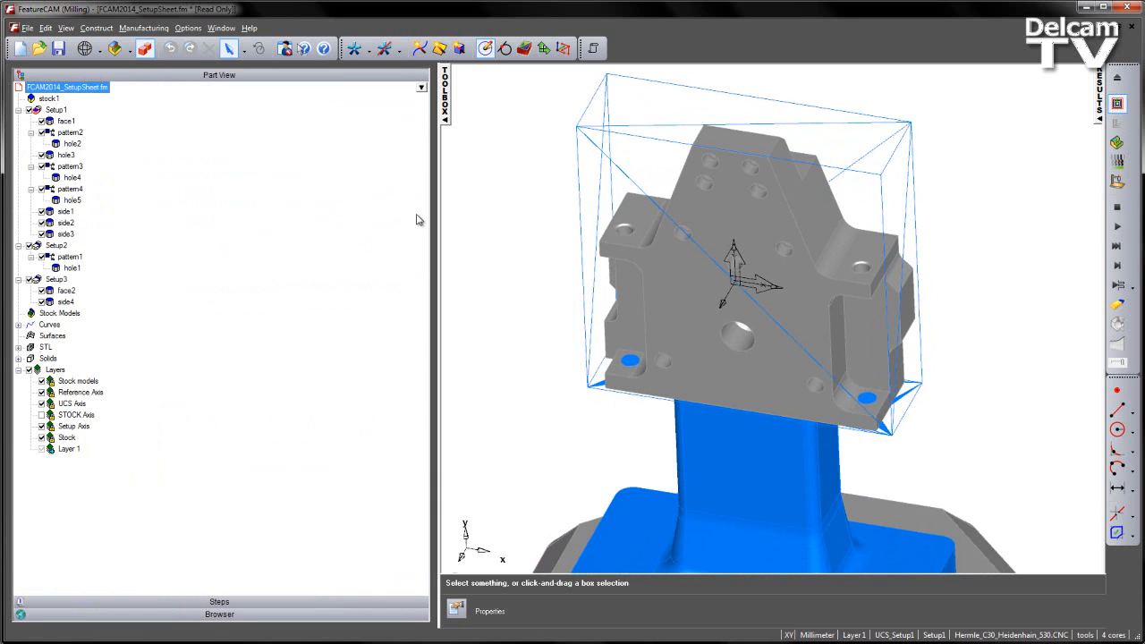
mouse_move(349, 206)
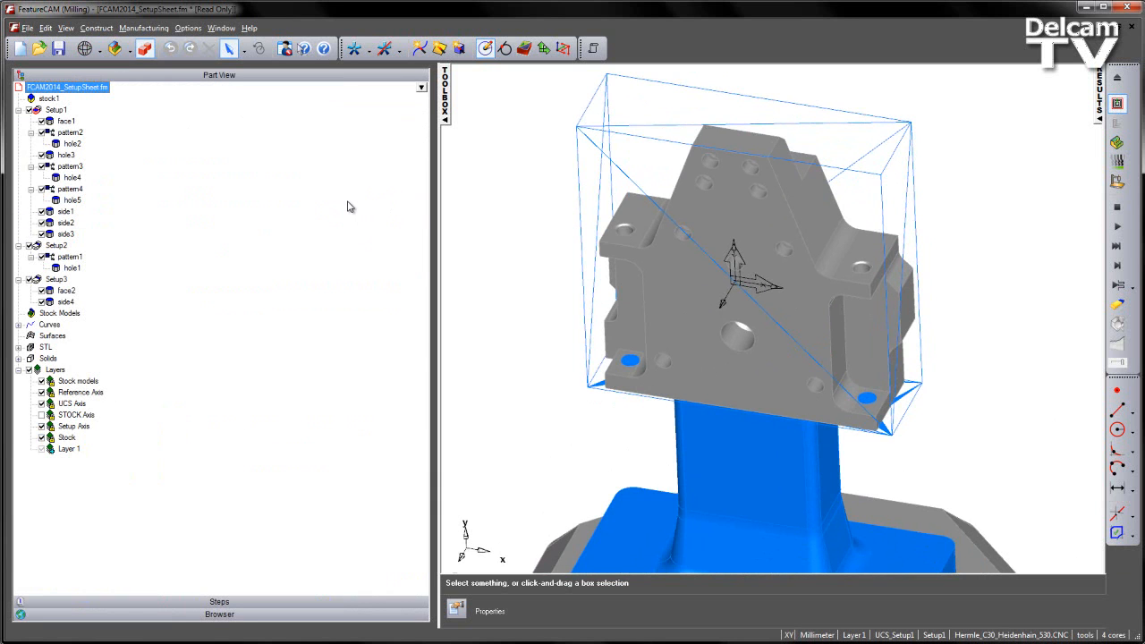
Step: Open the File menu in FeatureCAM
left_click(45, 28)
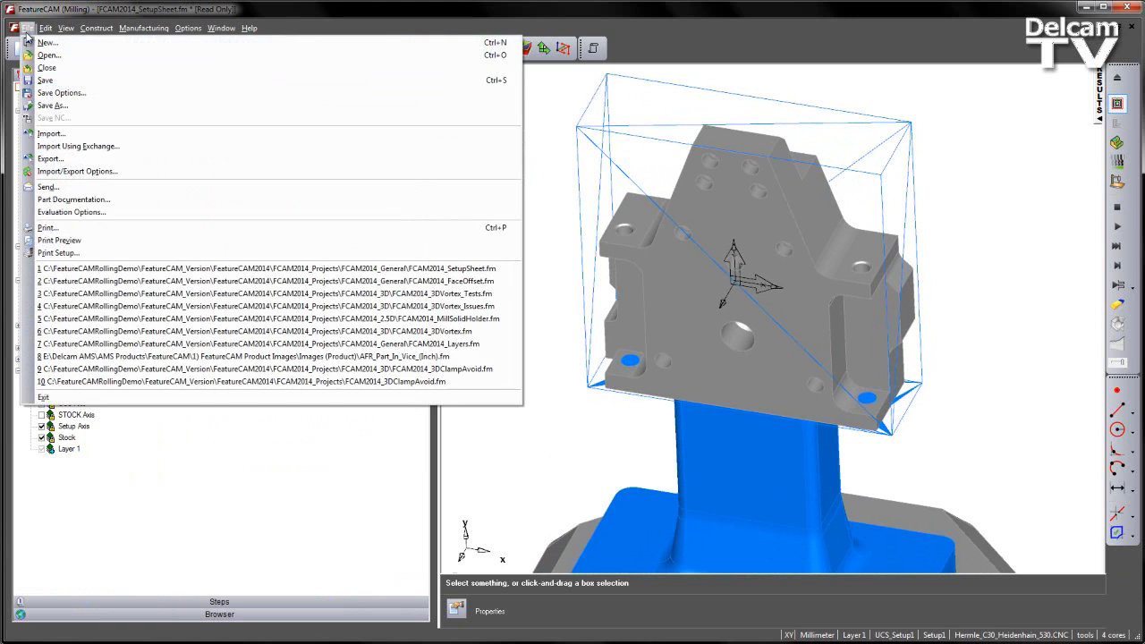
Step: Set Part Documentation to company Delcam, drawing 12131-1516, revision 32, and confirm
left_click(73, 198)
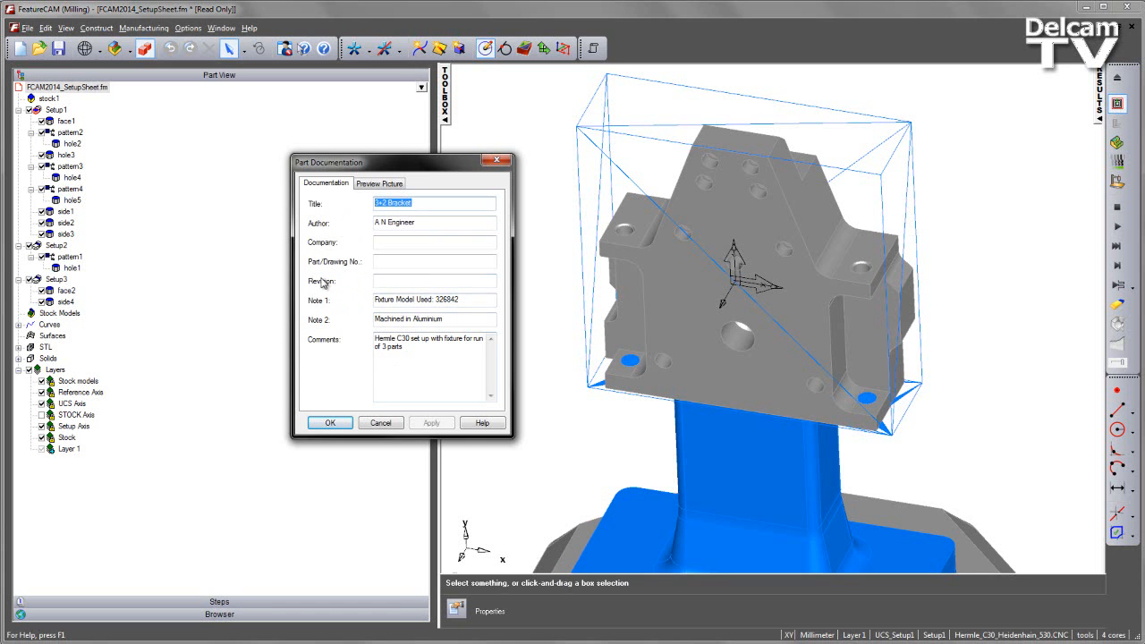
mouse_move(369, 283)
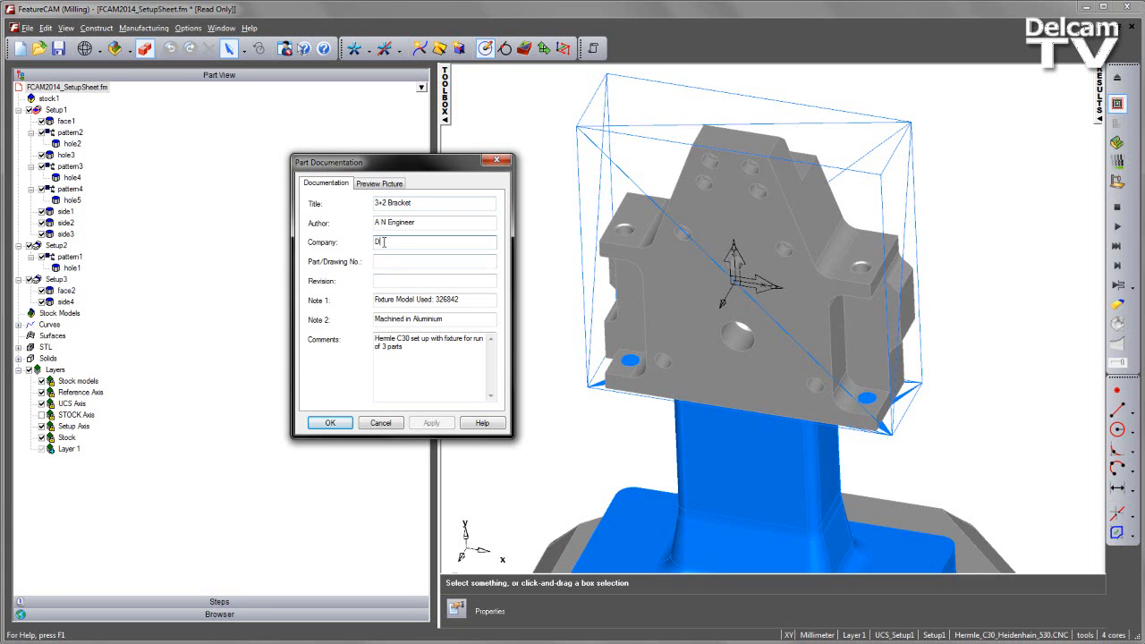
type("Delcam")
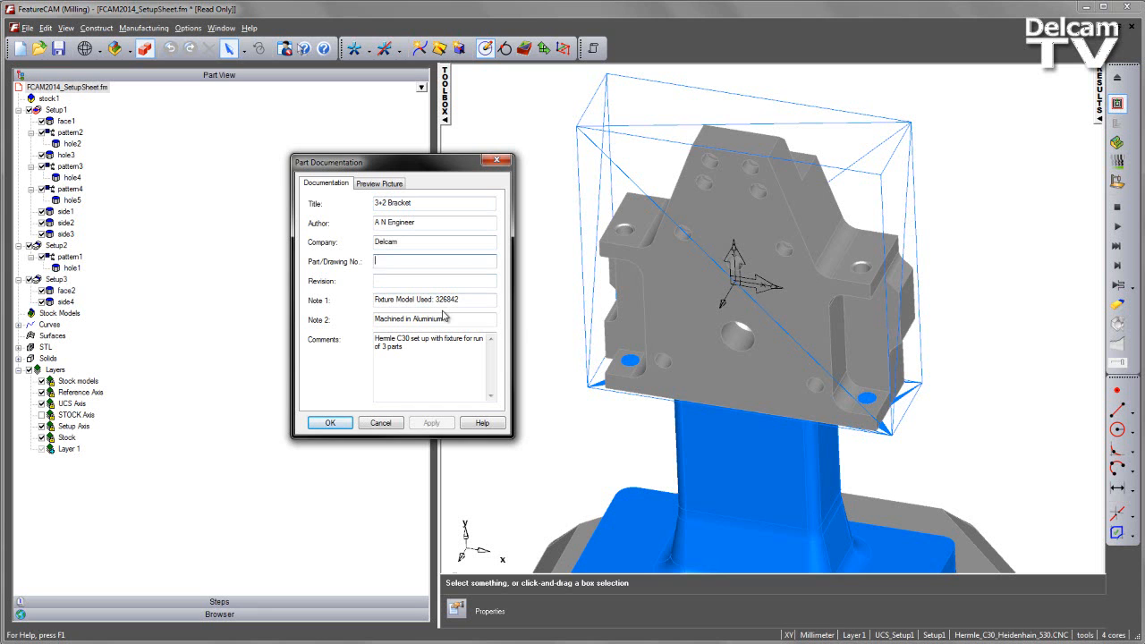
type("12131-1516")
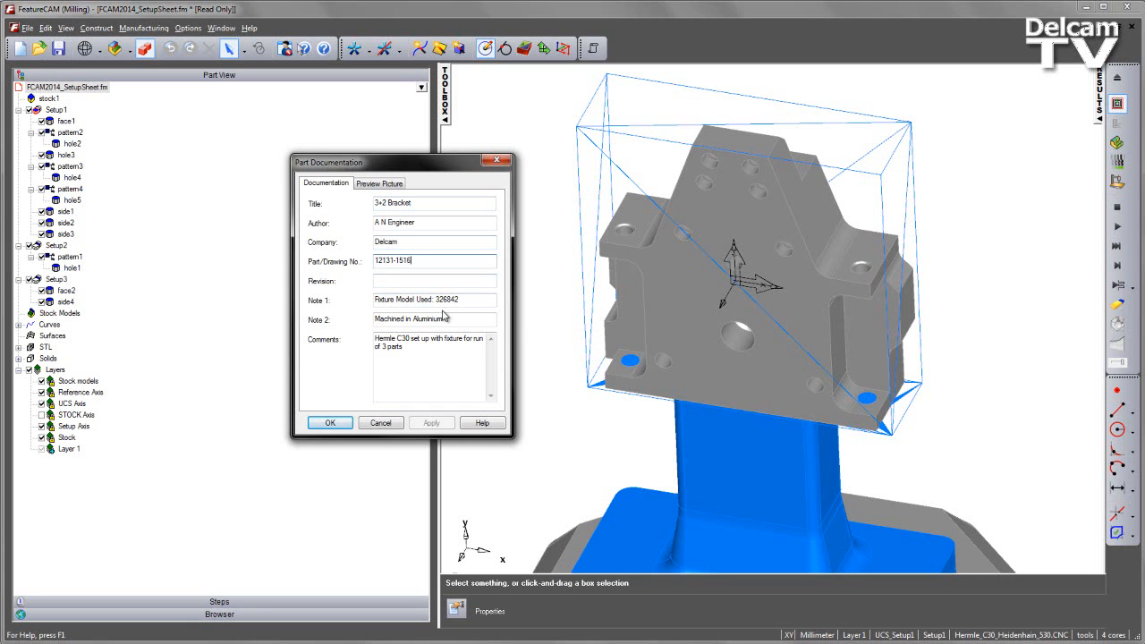
left_click(434, 279)
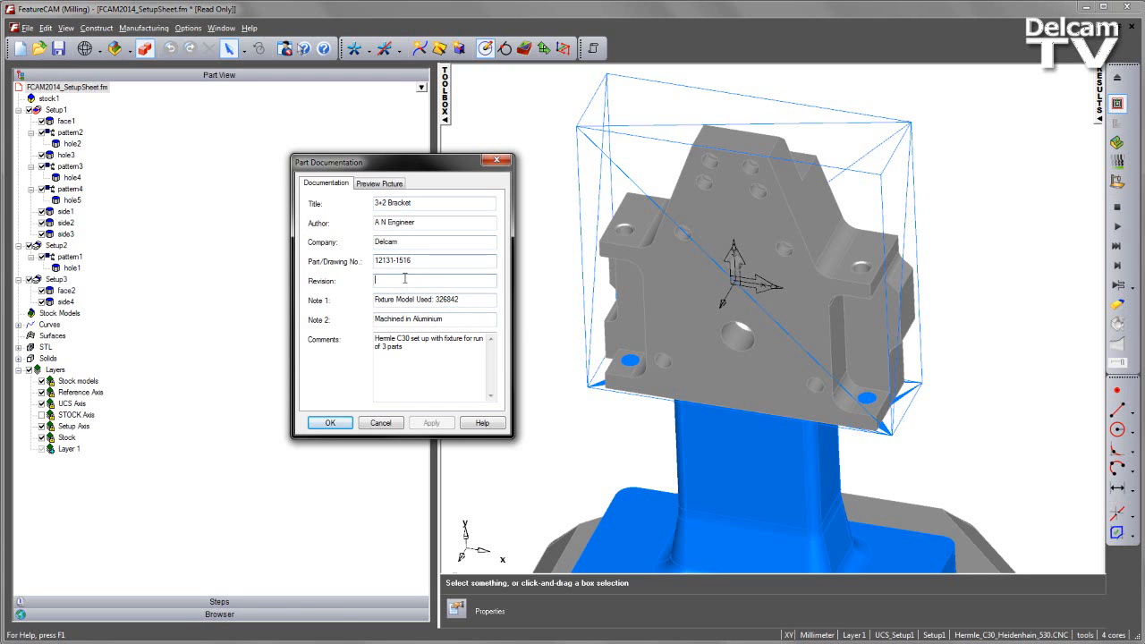
type("32")
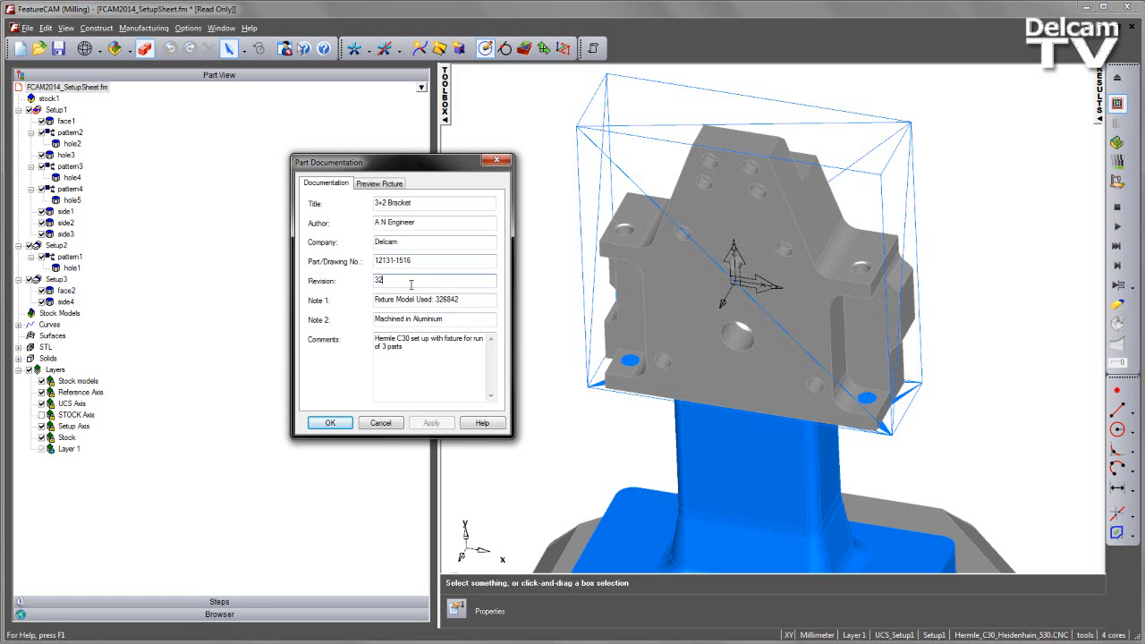
left_click(329, 422)
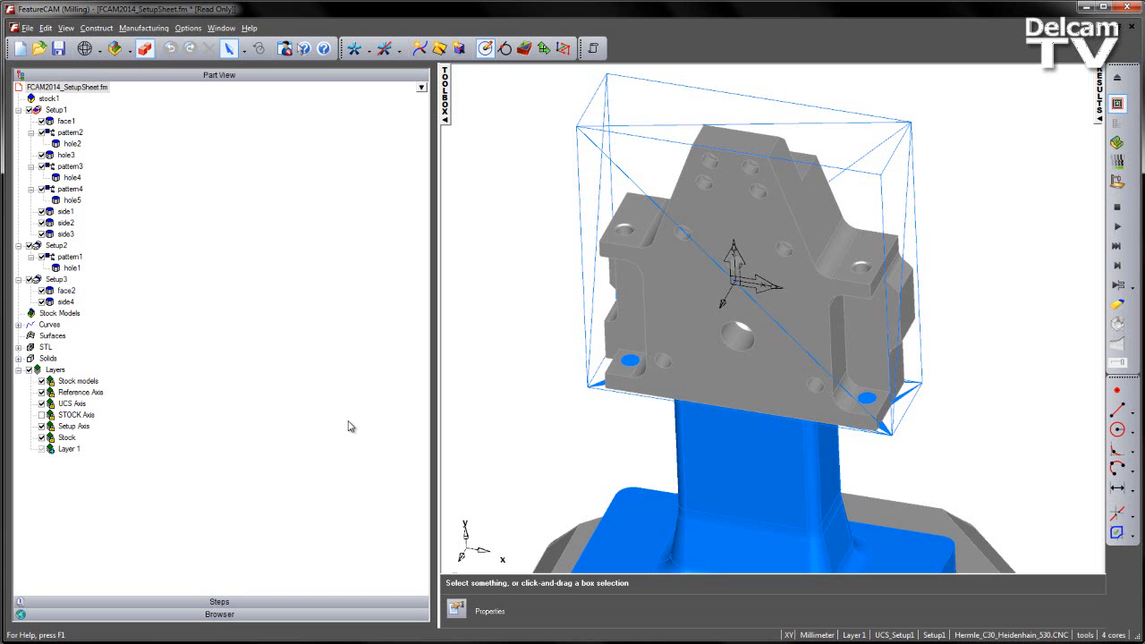
mouse_move(591, 48)
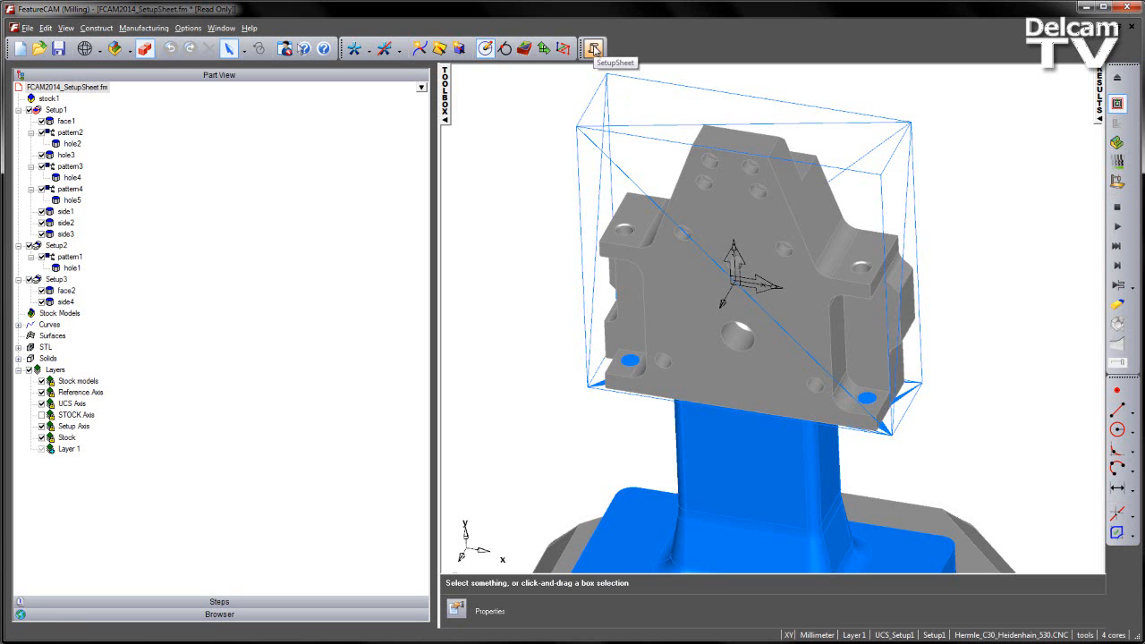
Step: Open Setup Sheet Options showing the bracket's documentation and three setups
left_click(591, 48)
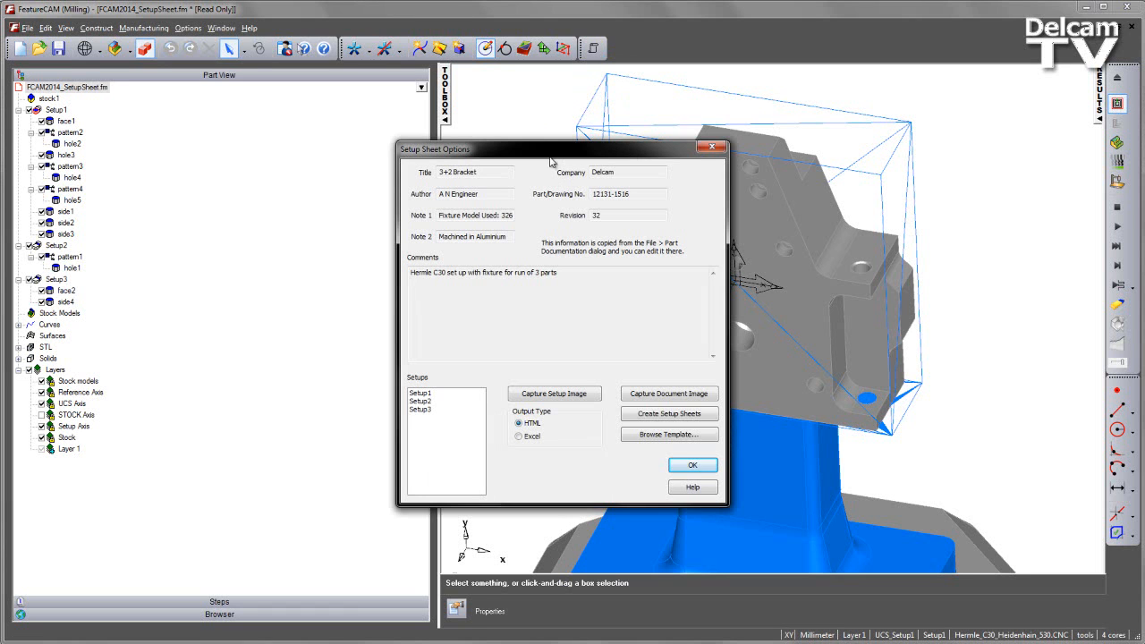
mouse_move(544, 206)
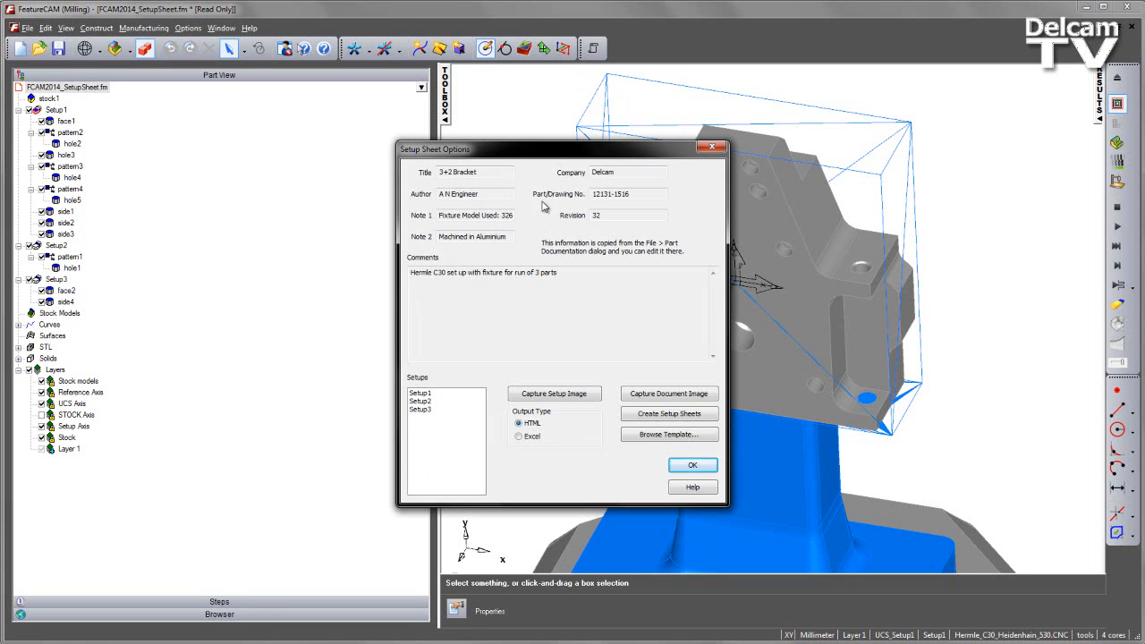
mouse_move(662, 237)
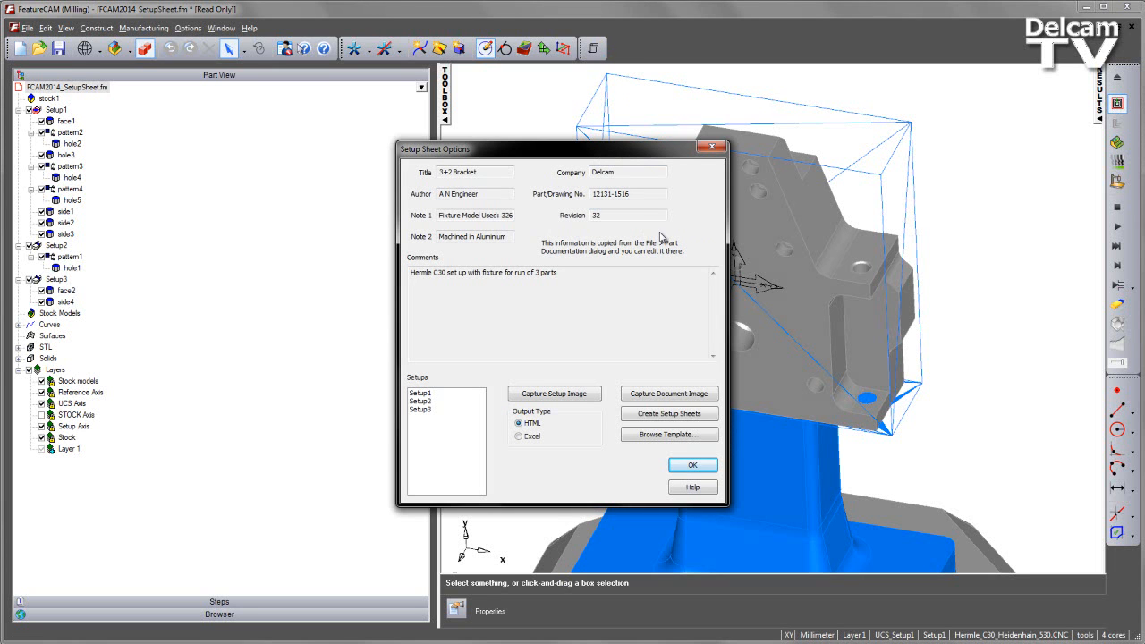
mouse_move(557, 373)
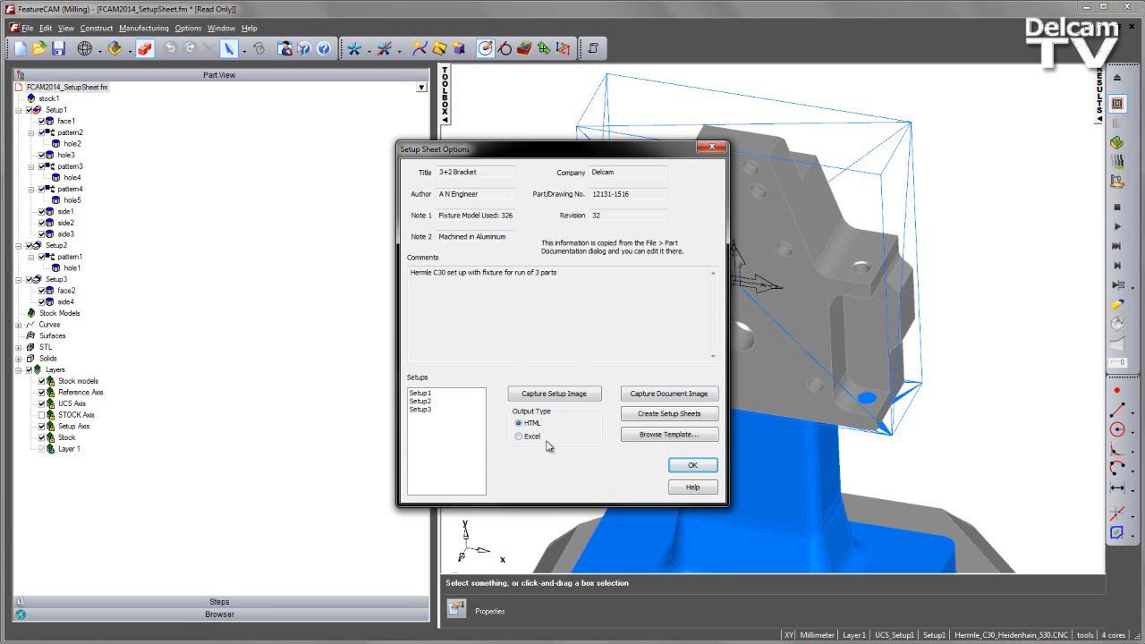
mouse_move(559, 470)
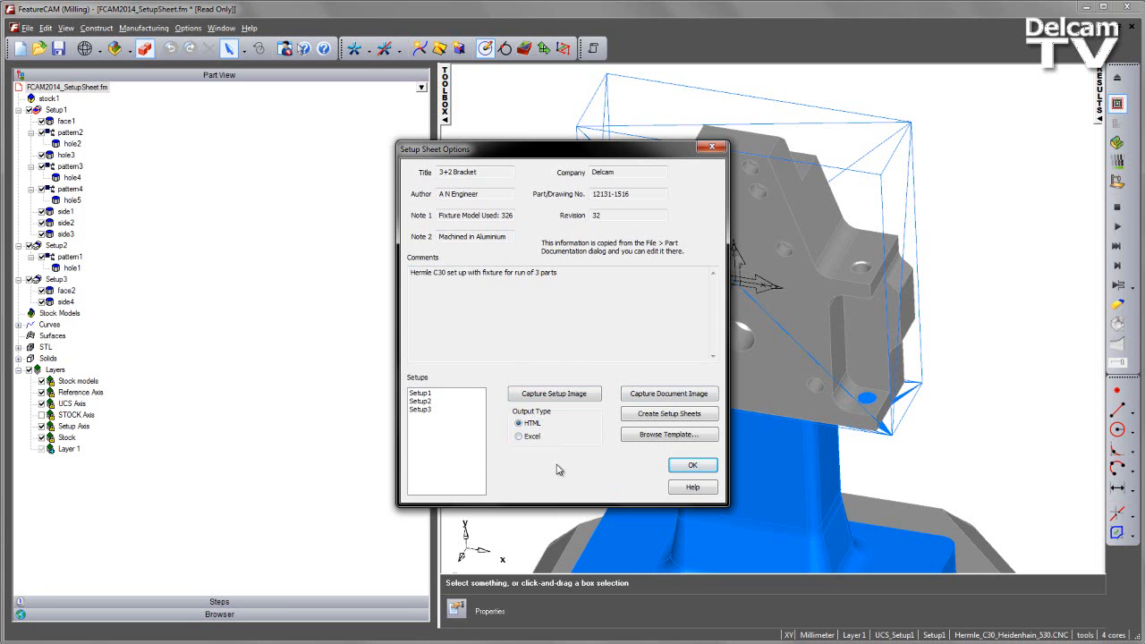
mouse_move(561, 447)
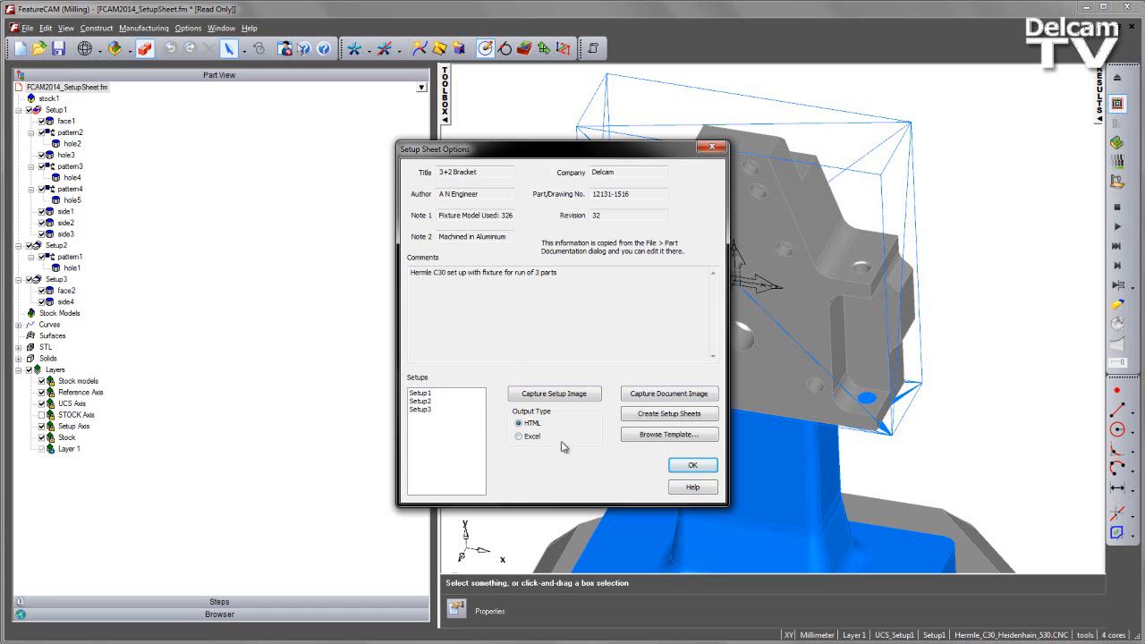
left_click(518, 437)
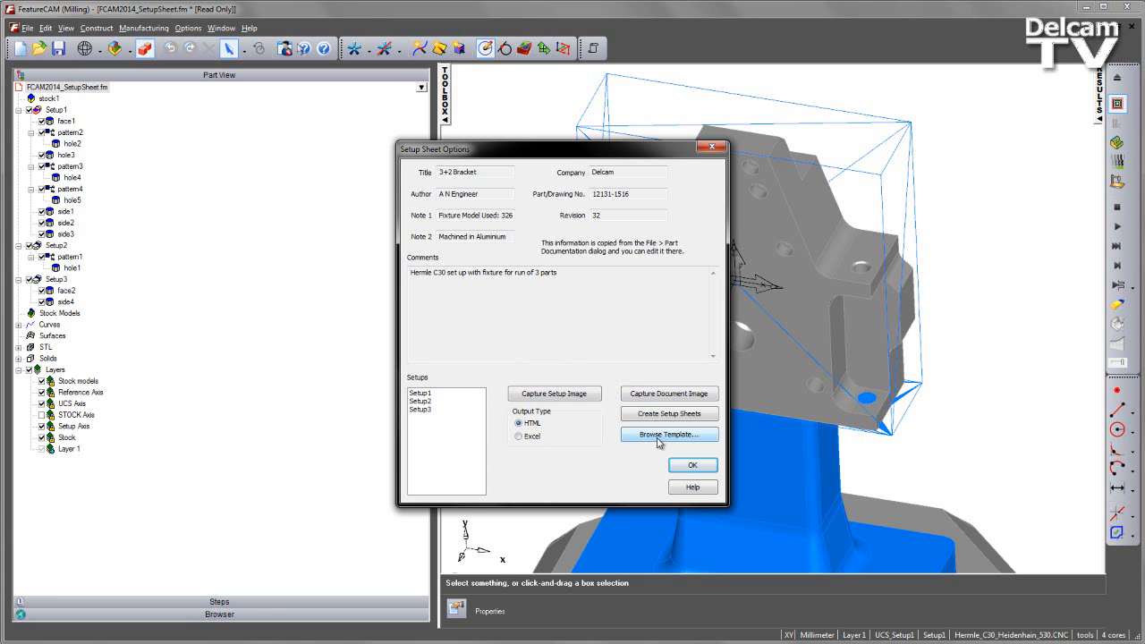
Step: Load SetupSheetTemplate.xls as the template, switching output to Excel
left_click(668, 434)
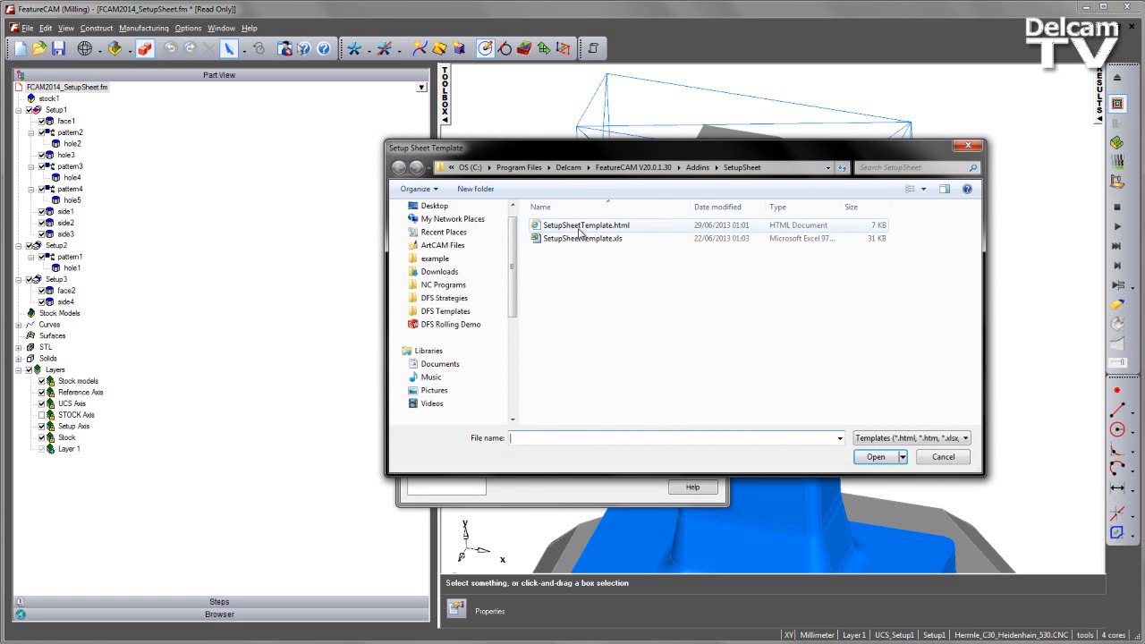
left_click(582, 239)
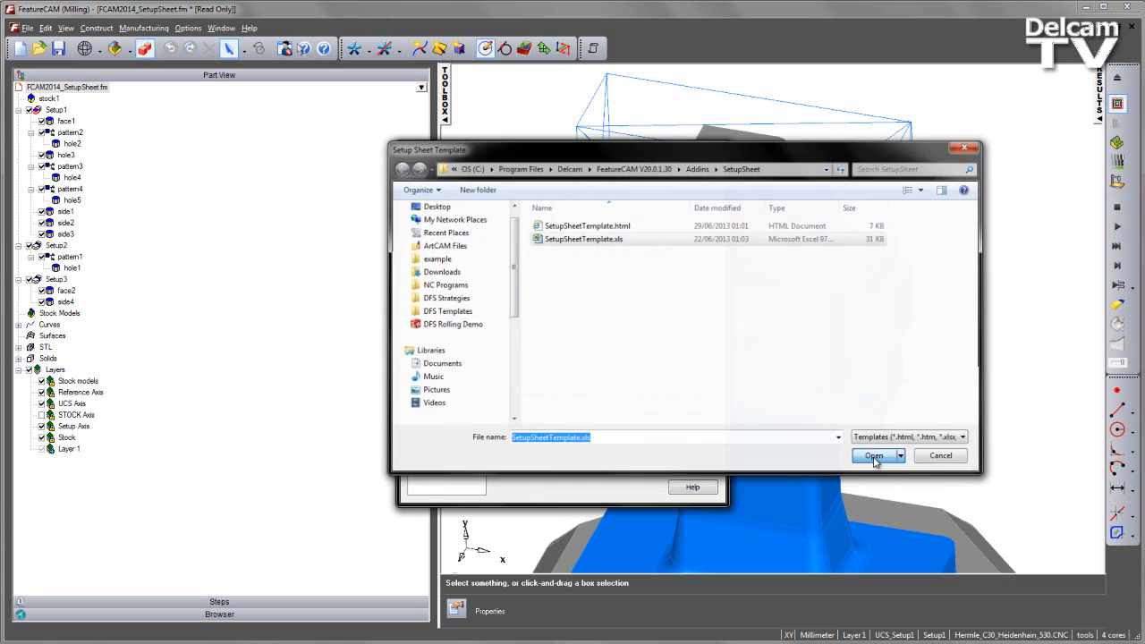
left_click(873, 455)
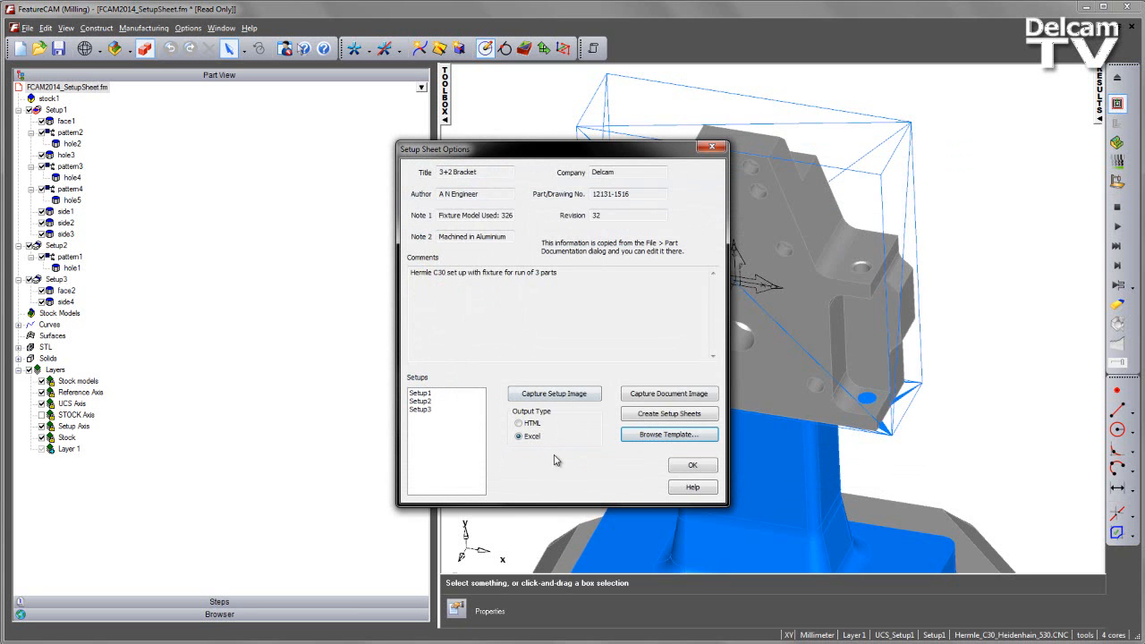
mouse_move(558, 469)
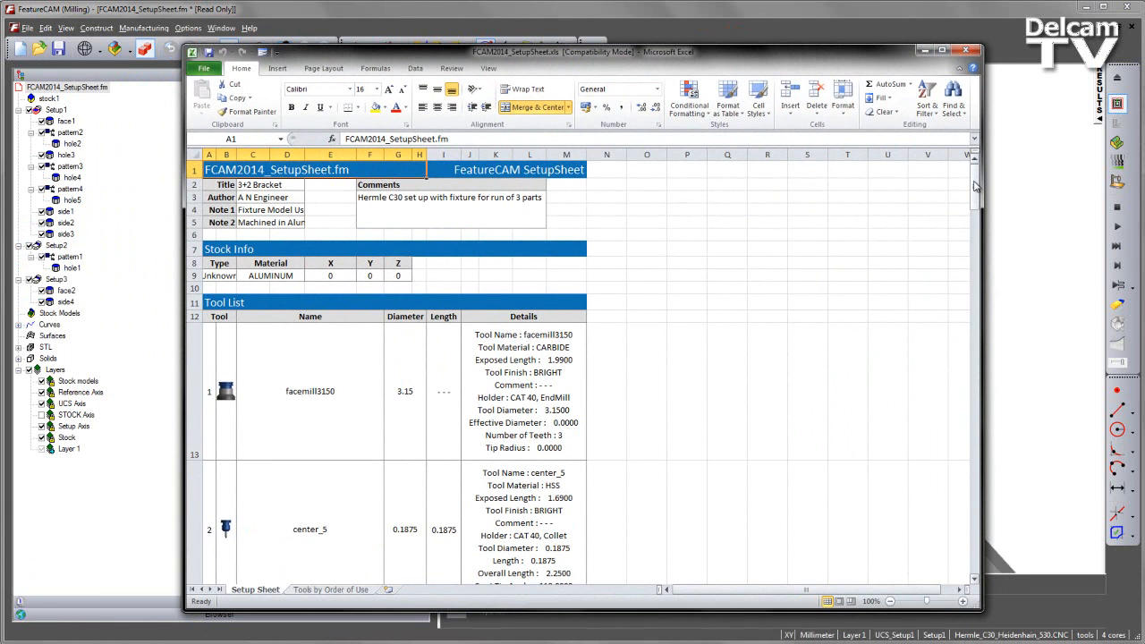
scroll("down", 3)
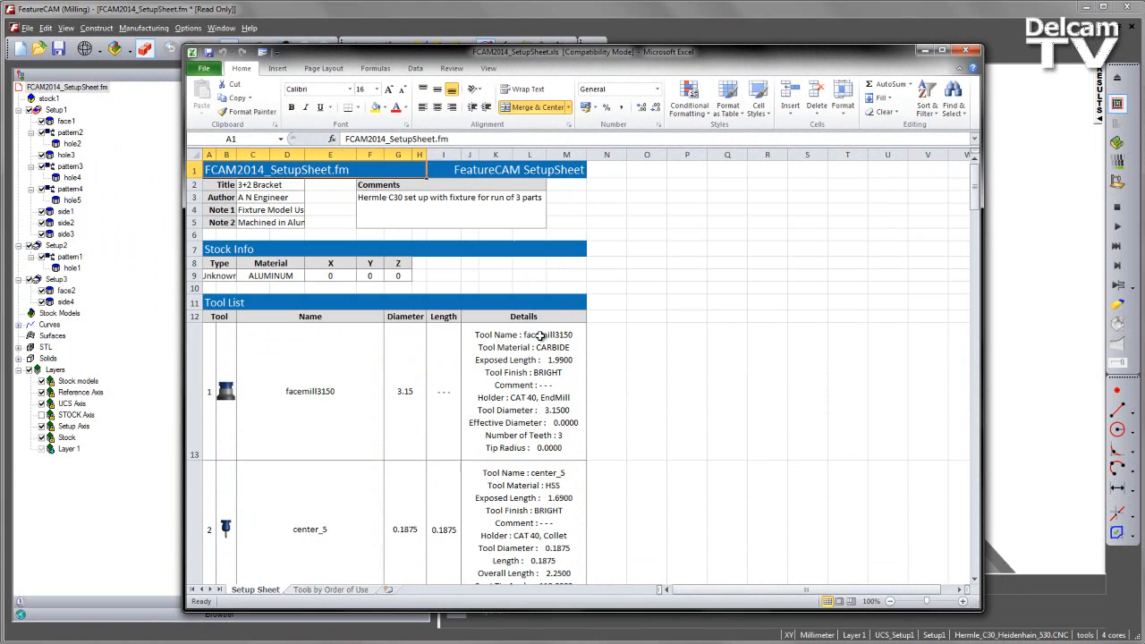
left_click(523, 391)
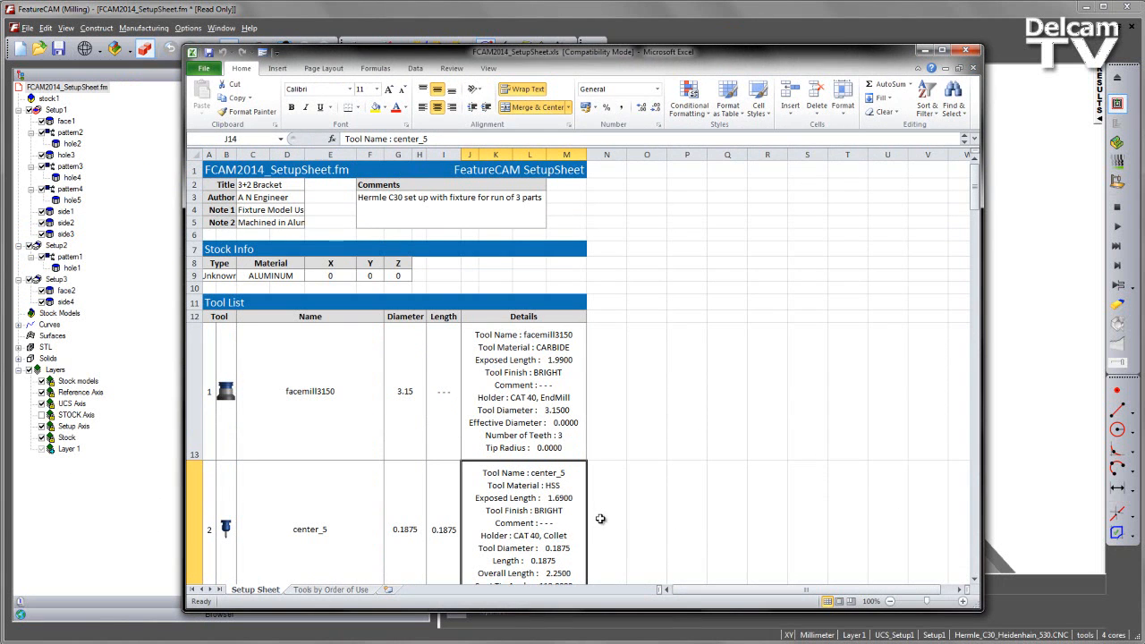
mouse_move(662, 463)
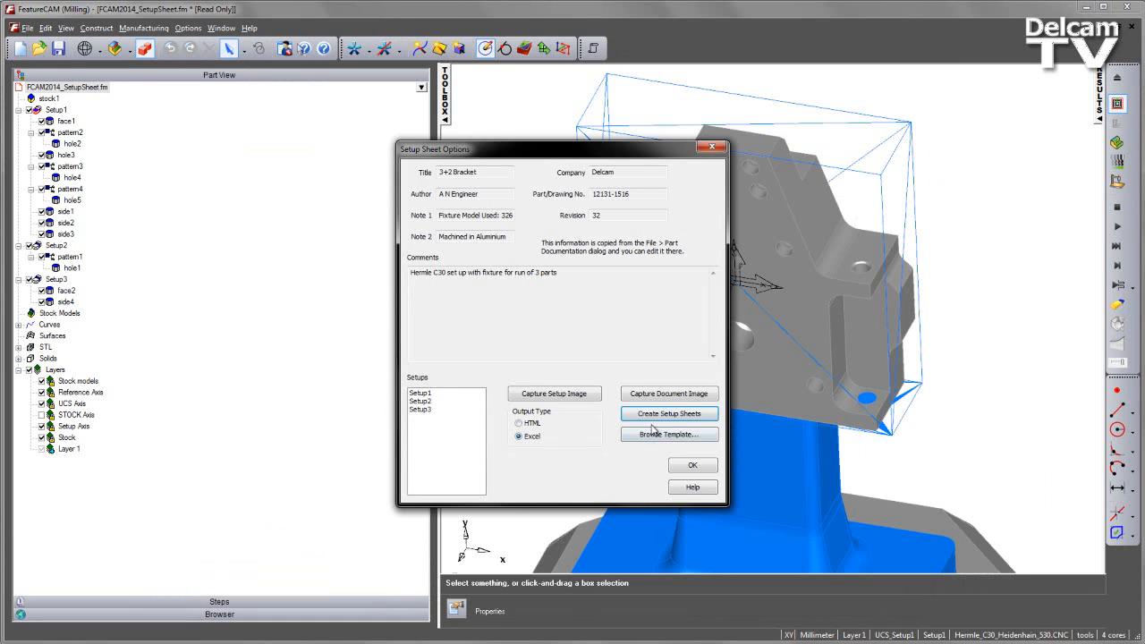
Step: Load SetupSheetTemplate.html as the template, switching output to HTML
left_click(668, 433)
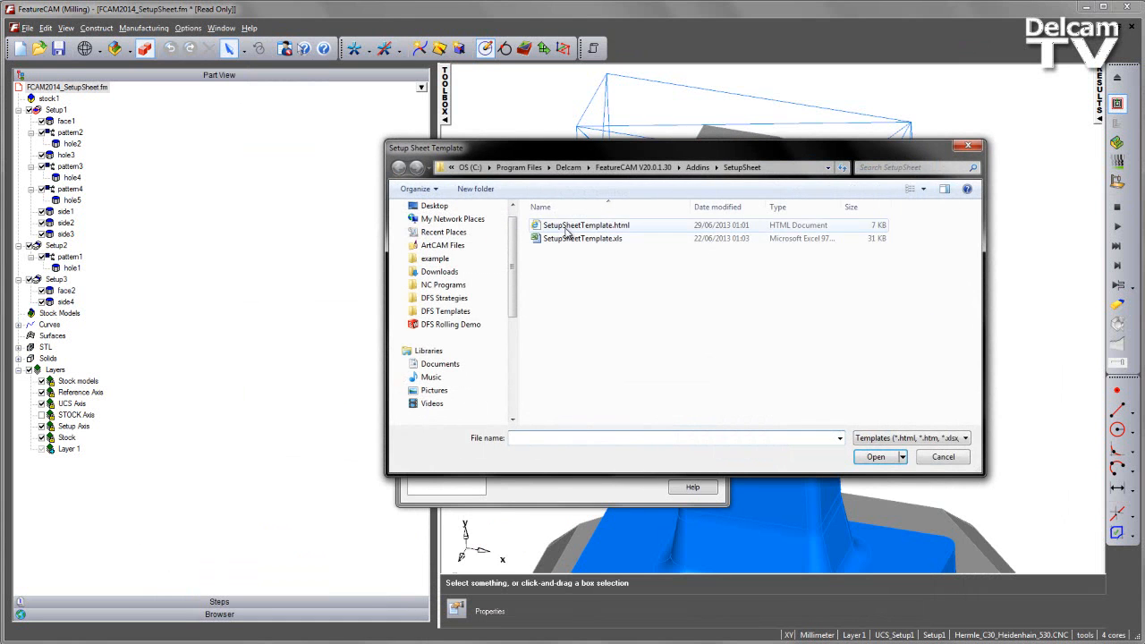
left_click(585, 224)
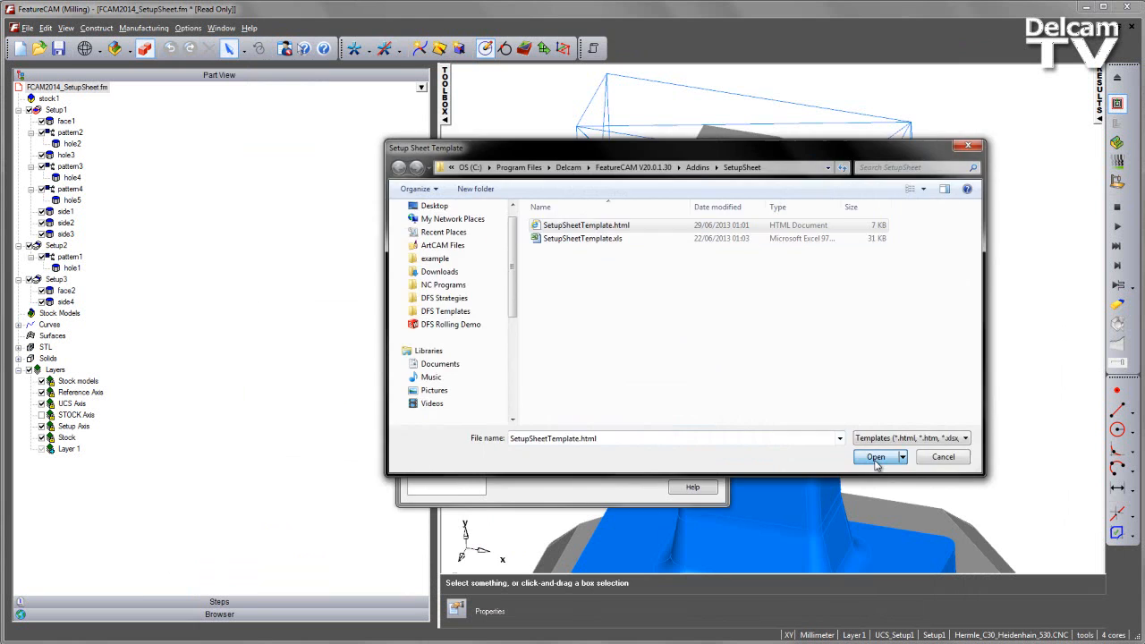
left_click(874, 457)
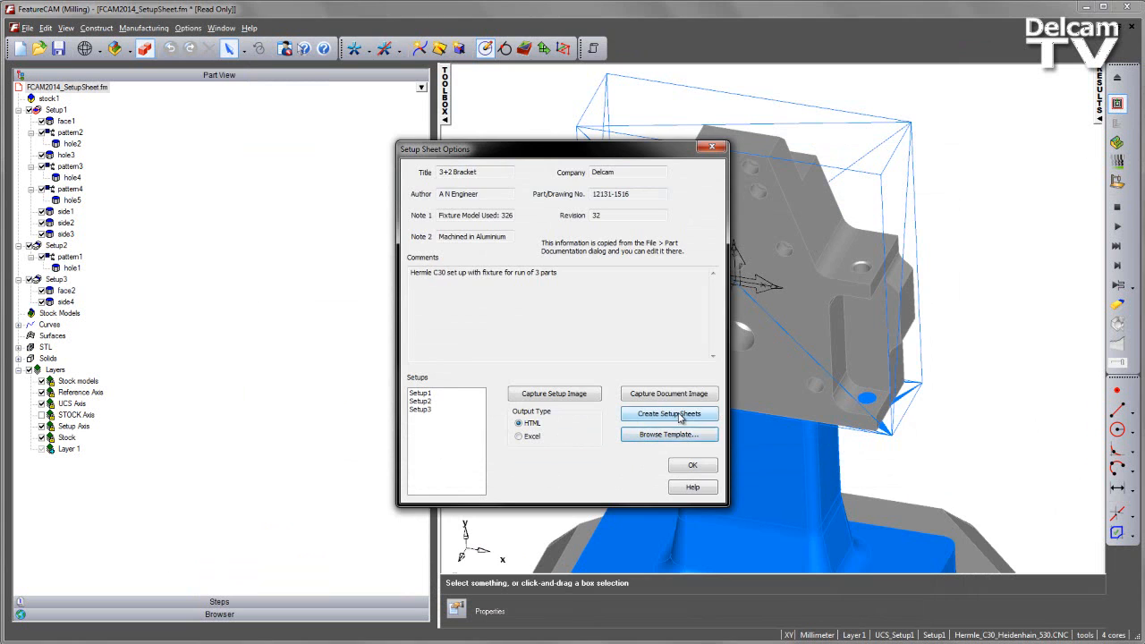
Step: Generate the HTML setup sheet and review its Revision field and tool list
left_click(668, 413)
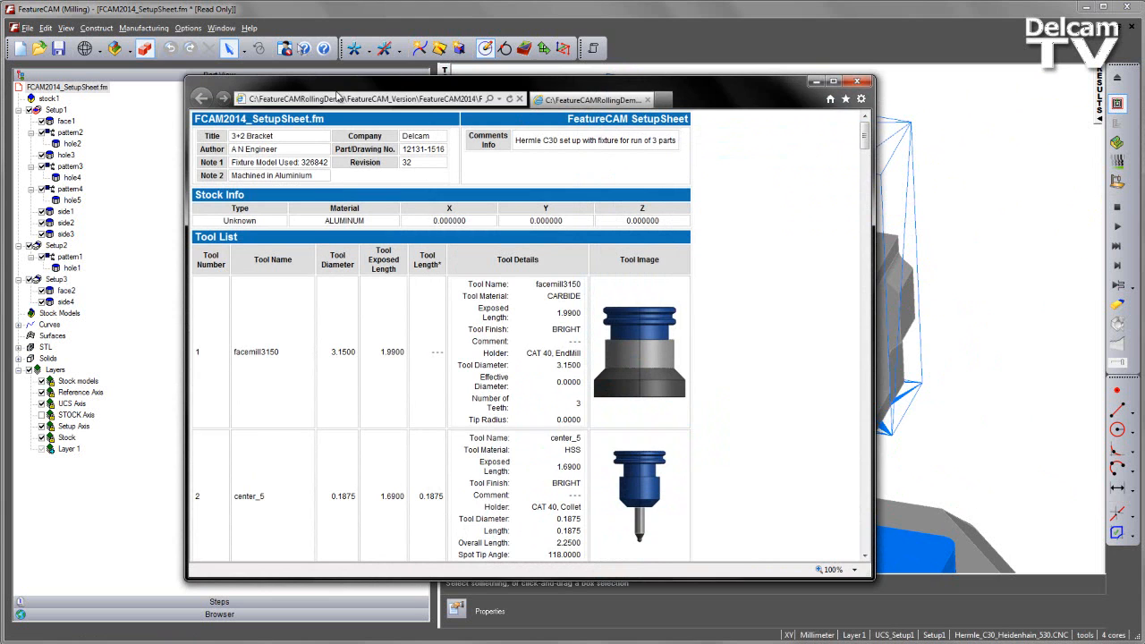
mouse_move(394, 141)
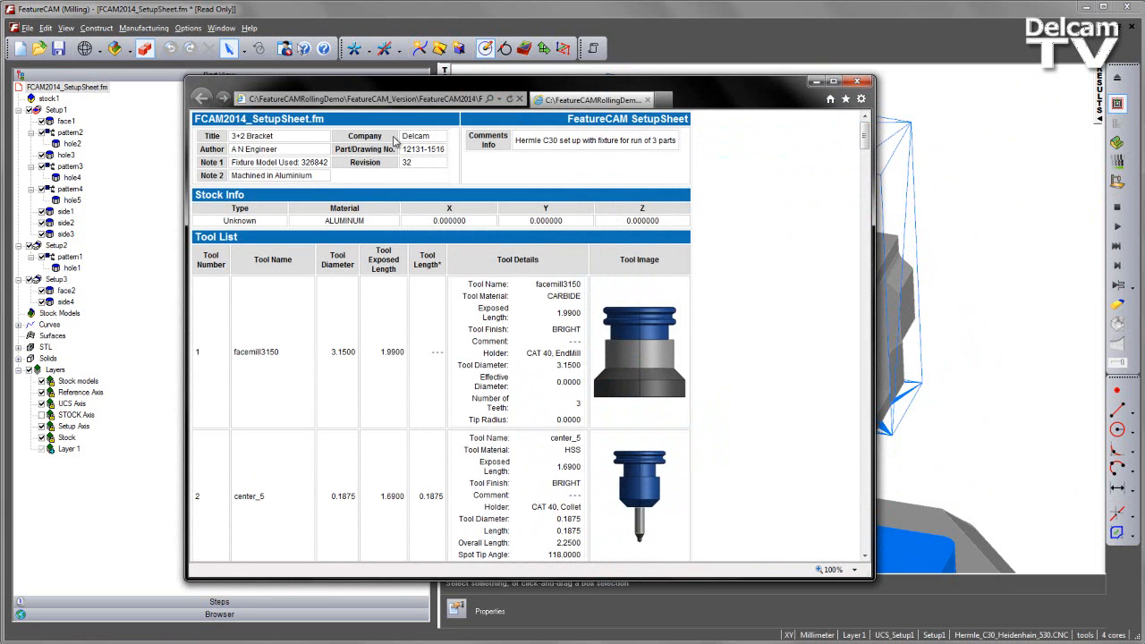
double_click(364, 149)
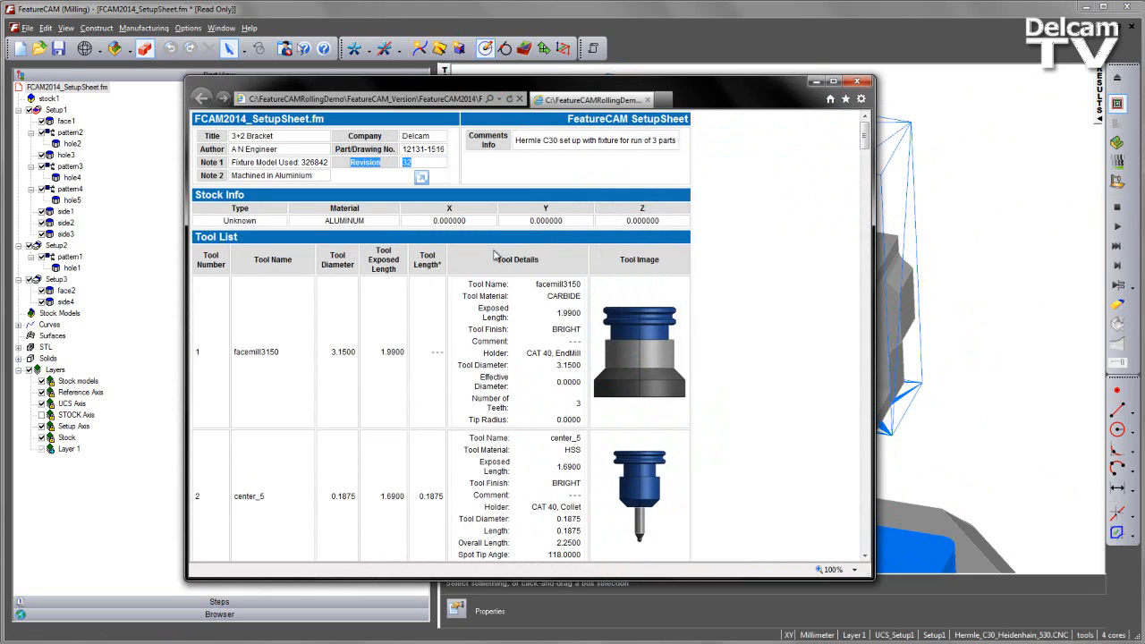
scroll("down", 3)
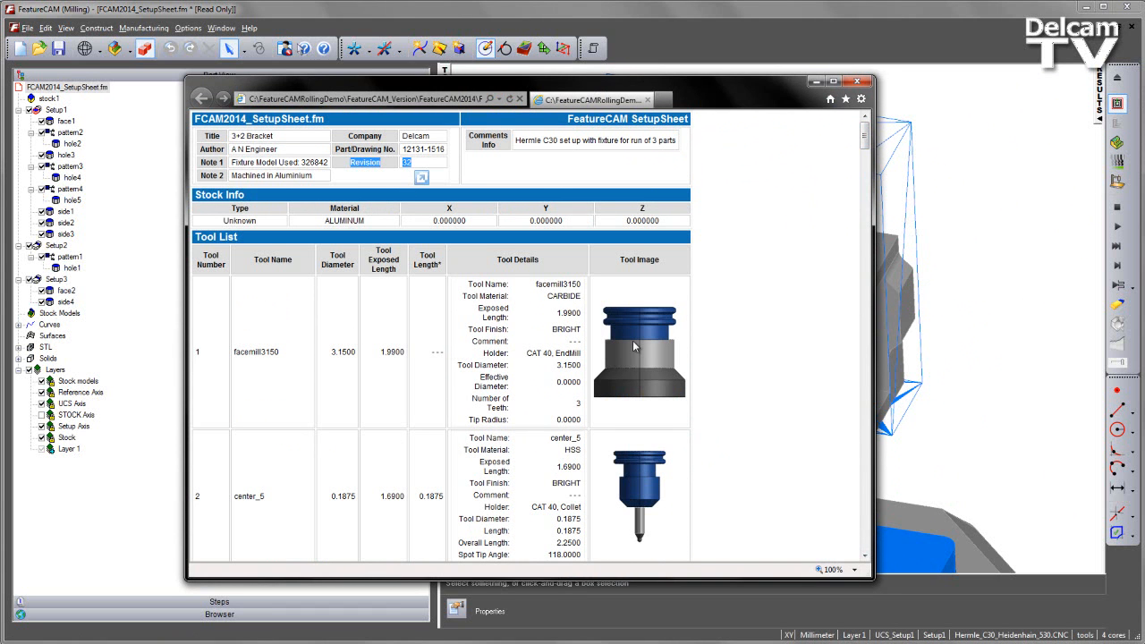
mouse_move(720, 323)
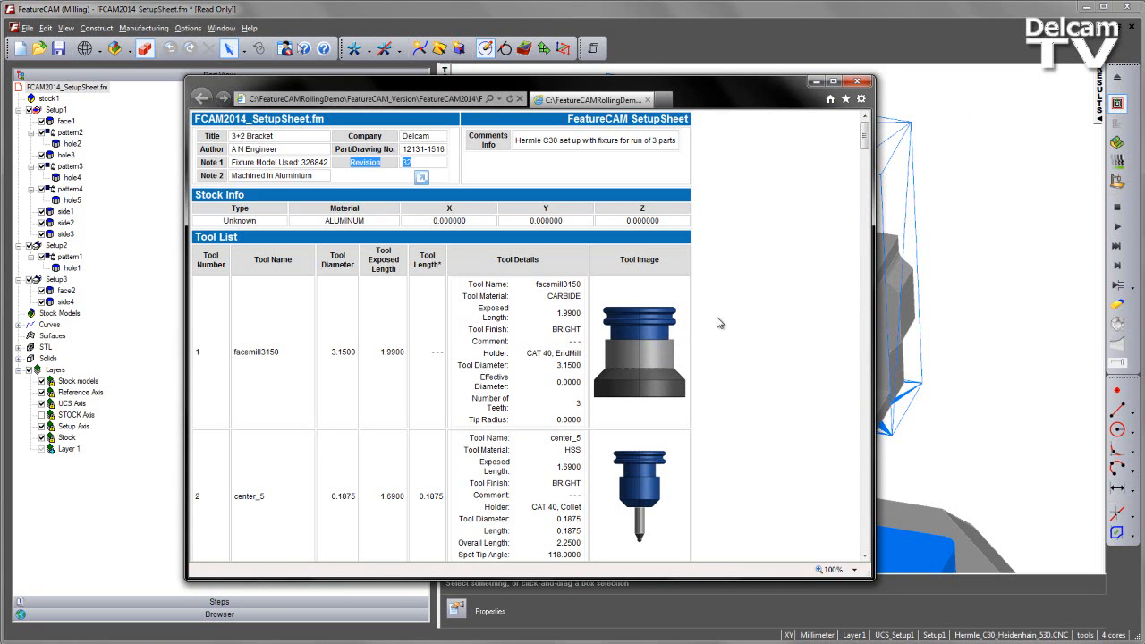
mouse_move(726, 318)
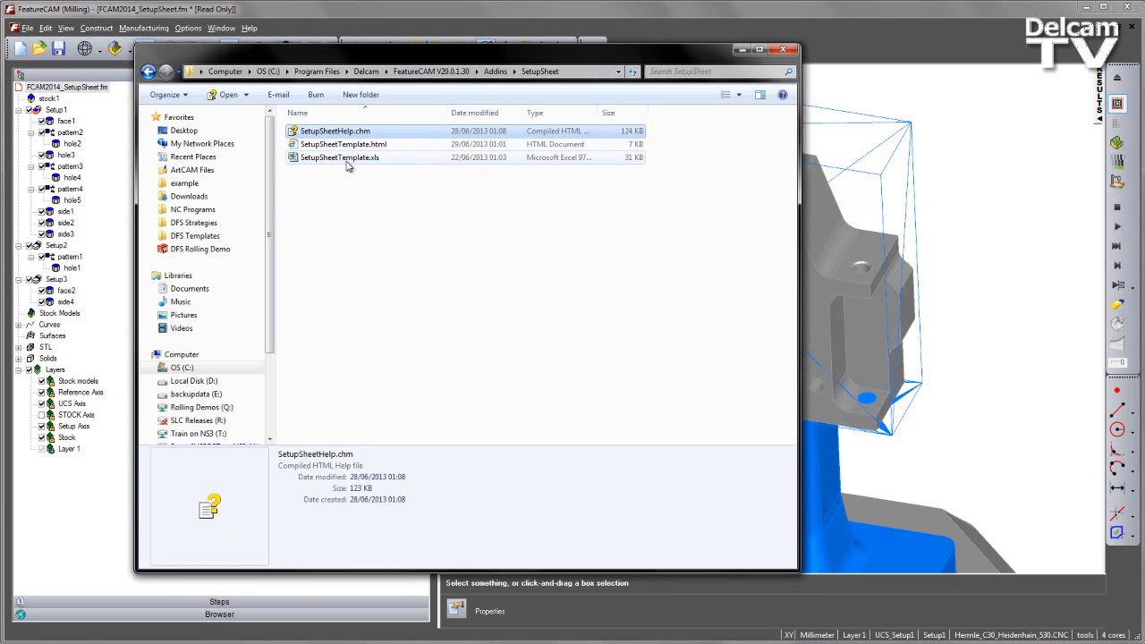
Step: Open SetupSheetTemplate.xls from the Addins\SetupSheet folder
left_click(339, 157)
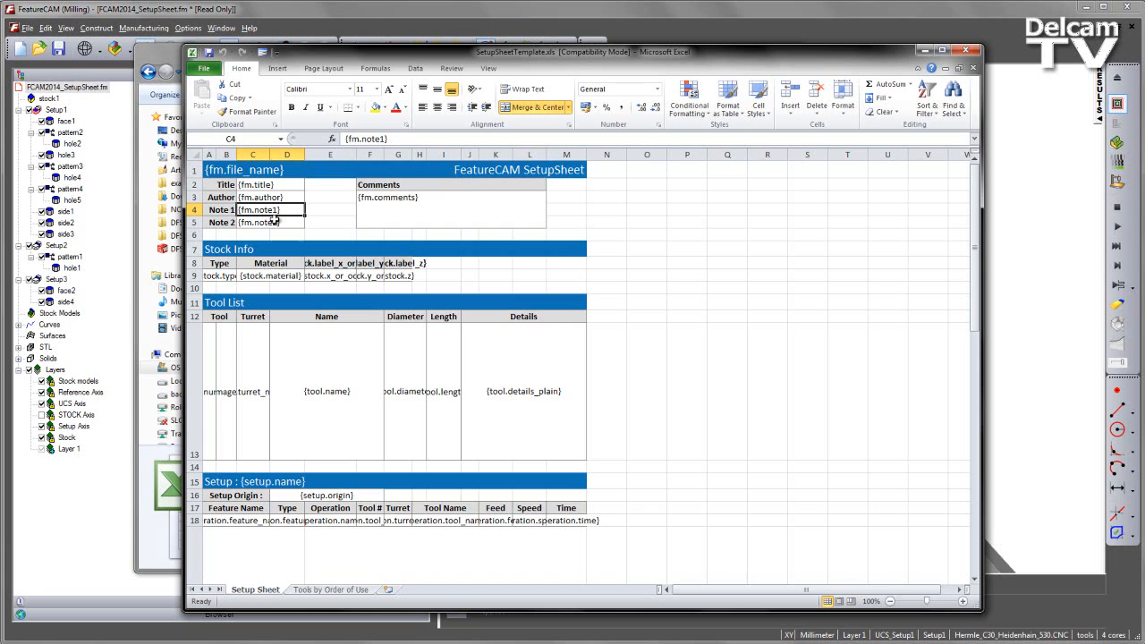
Step: Inspect the stock type, stock Z and tool details tag cells
left_click(219, 275)
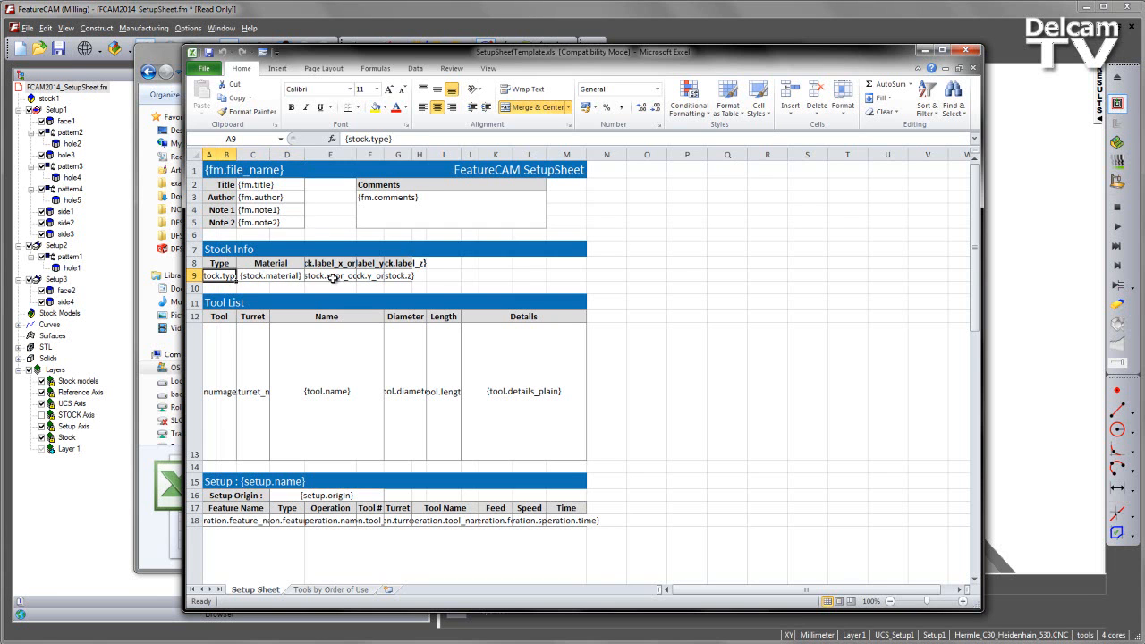
left_click(397, 276)
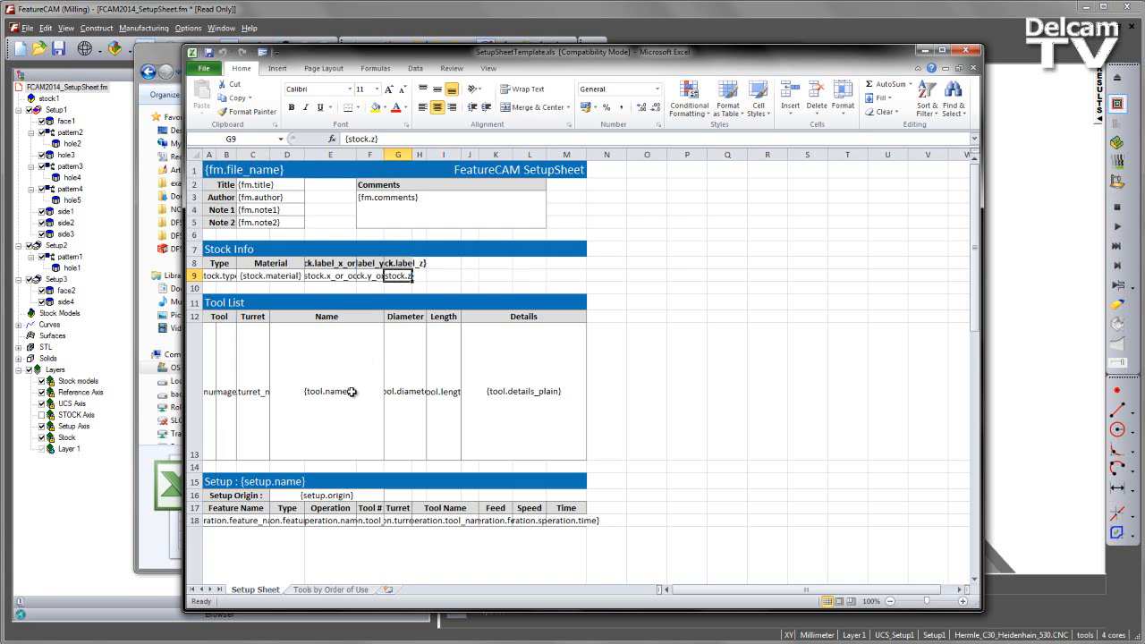
left_click(523, 391)
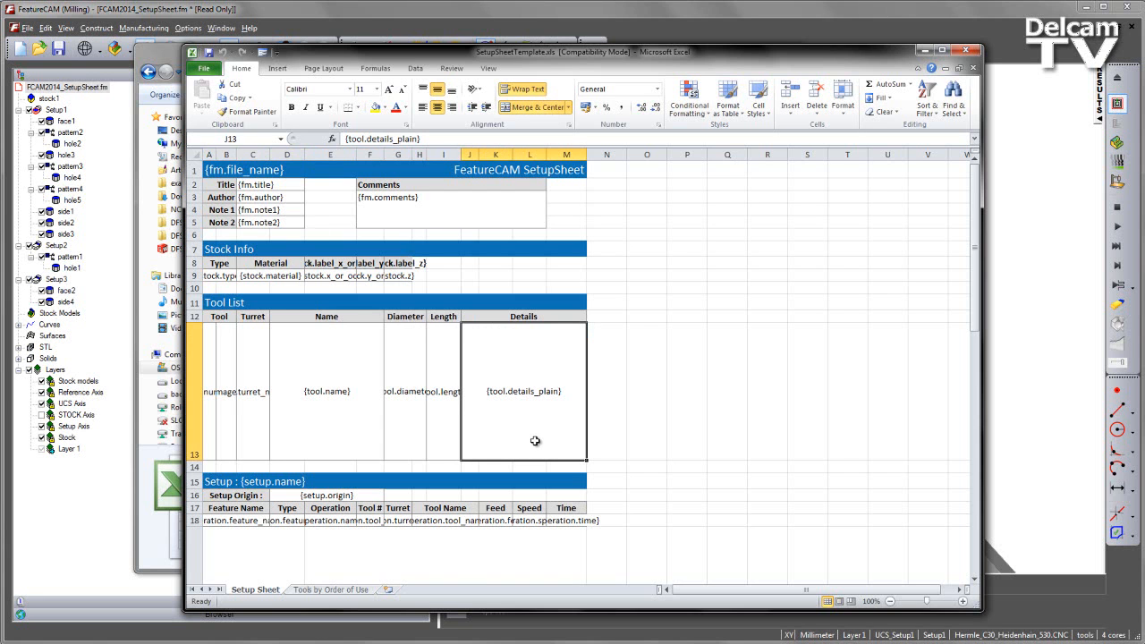
mouse_move(519, 341)
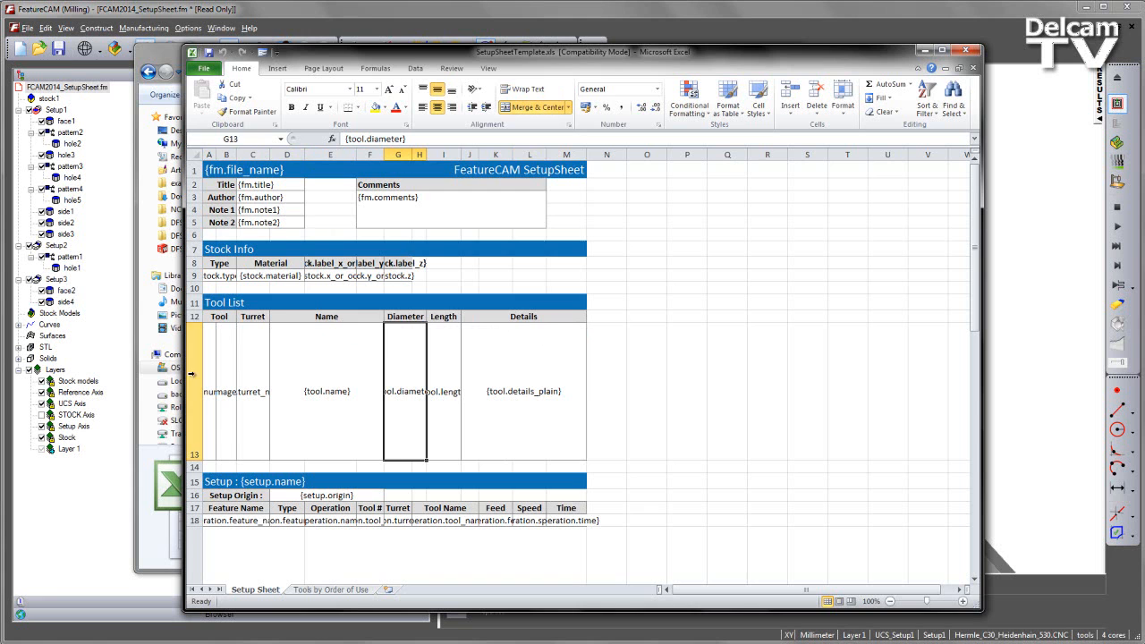
mouse_move(358, 341)
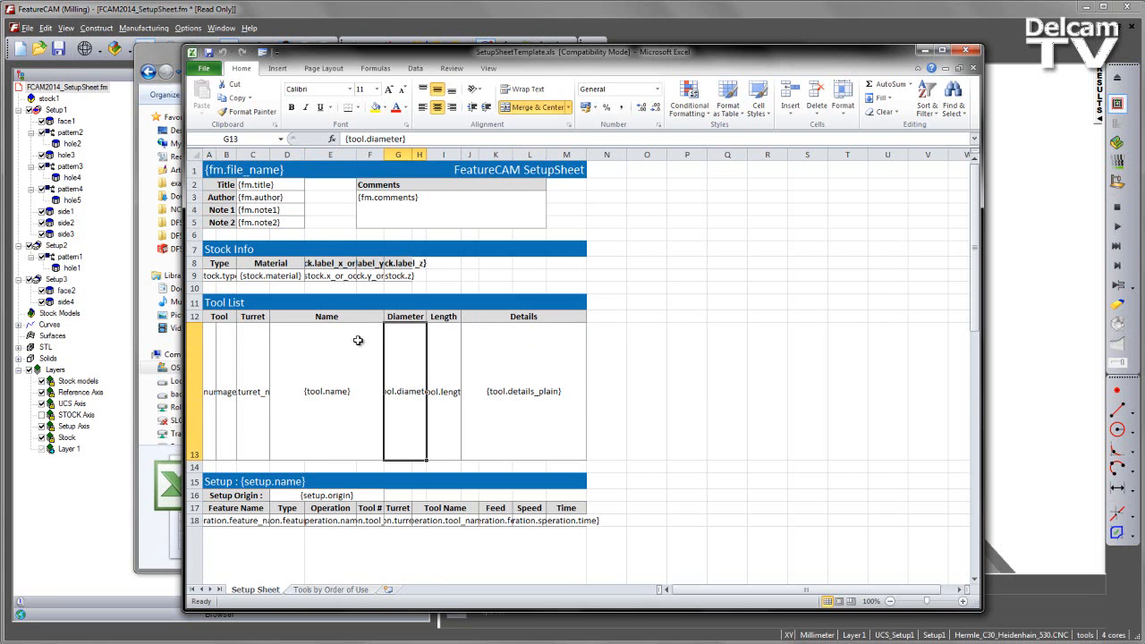
mouse_move(329, 438)
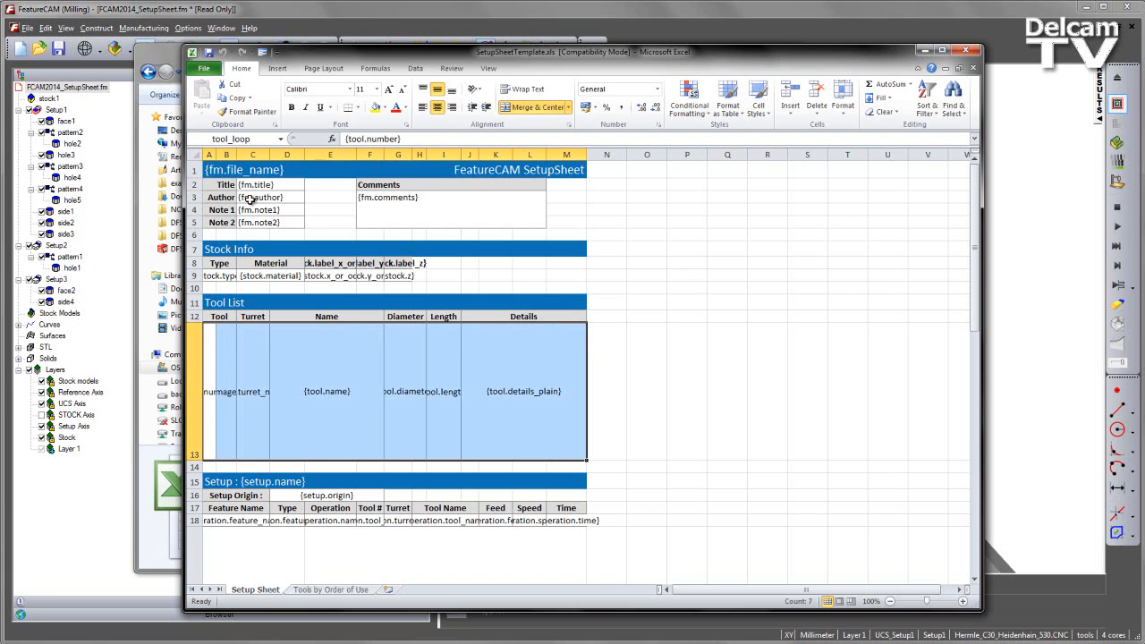
mouse_move(586, 322)
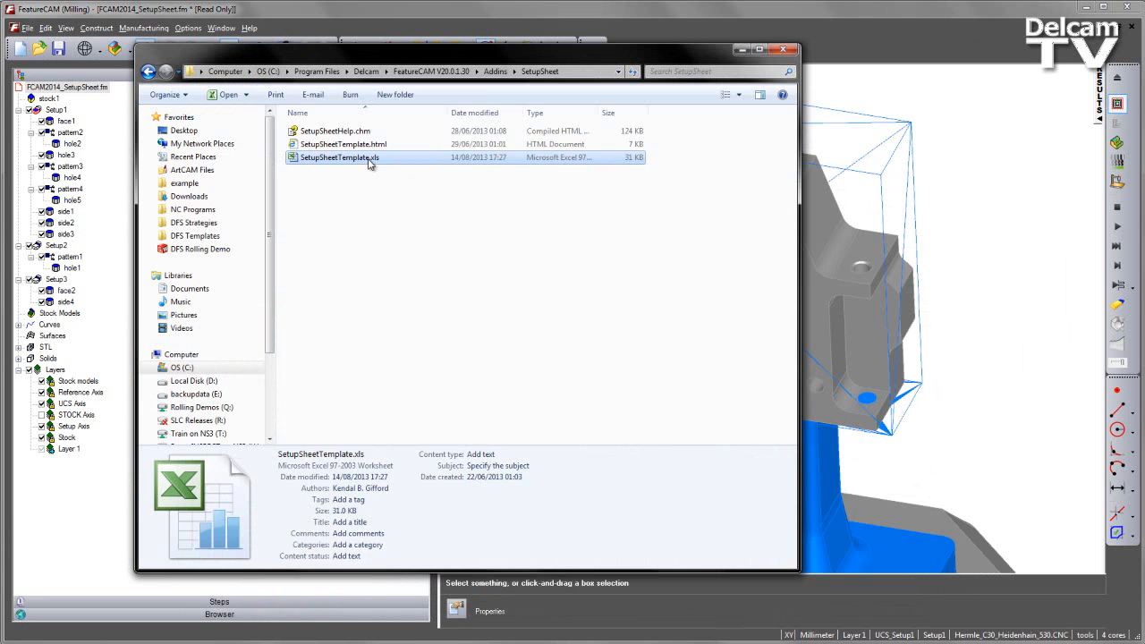
Step: Open SetupSheetTemplate.html in Internet Explorer to view its placeholder tags
left_click(343, 144)
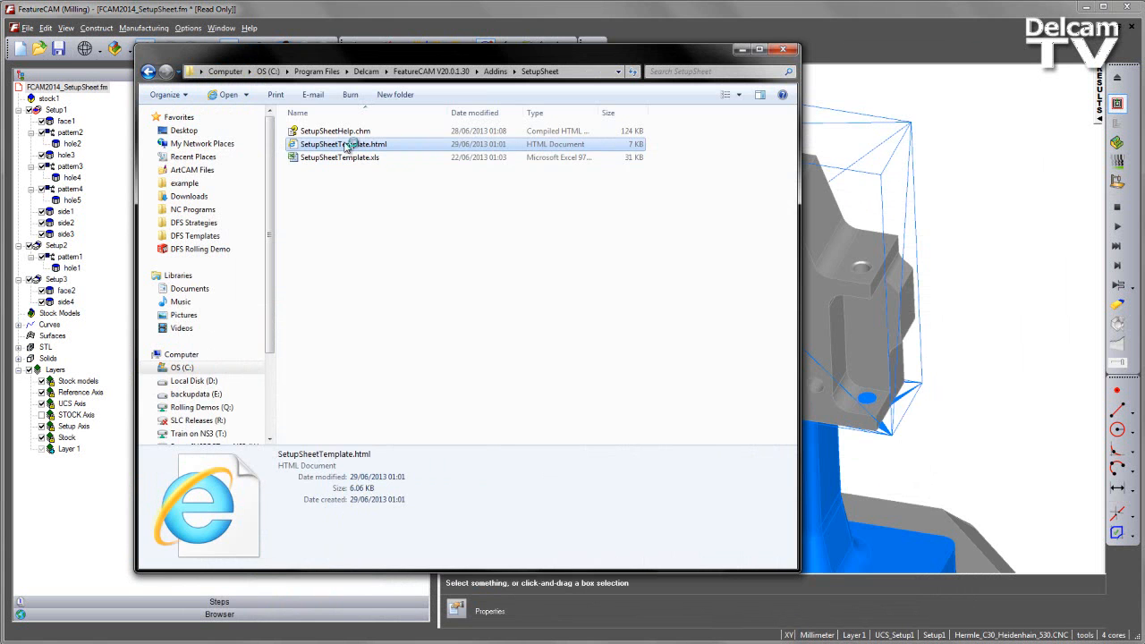
double_click(343, 144)
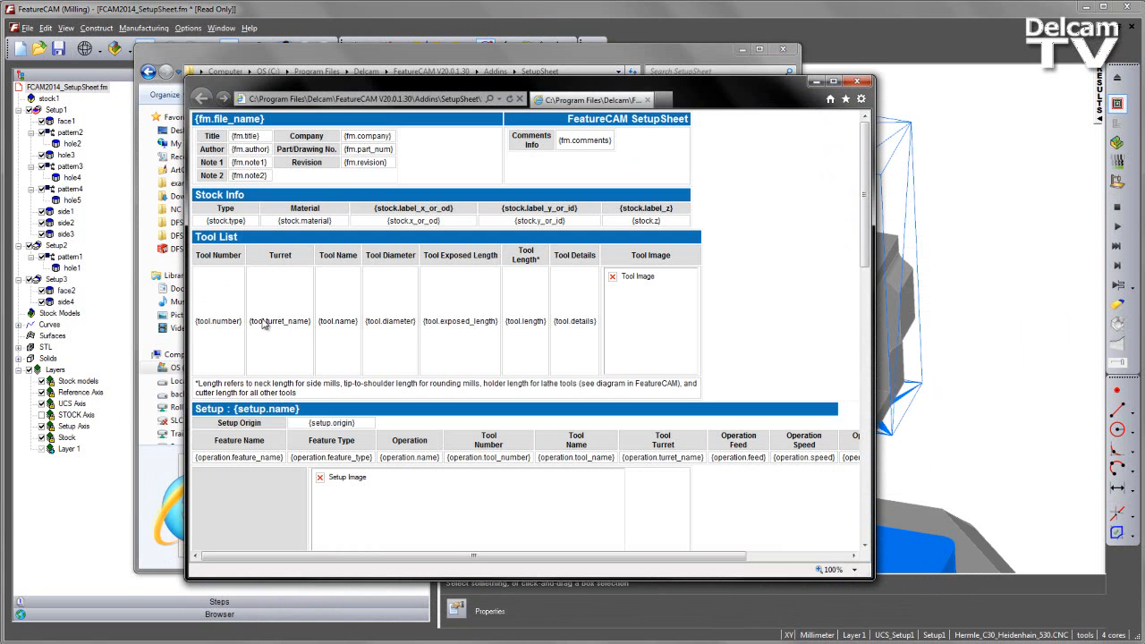
mouse_move(340, 138)
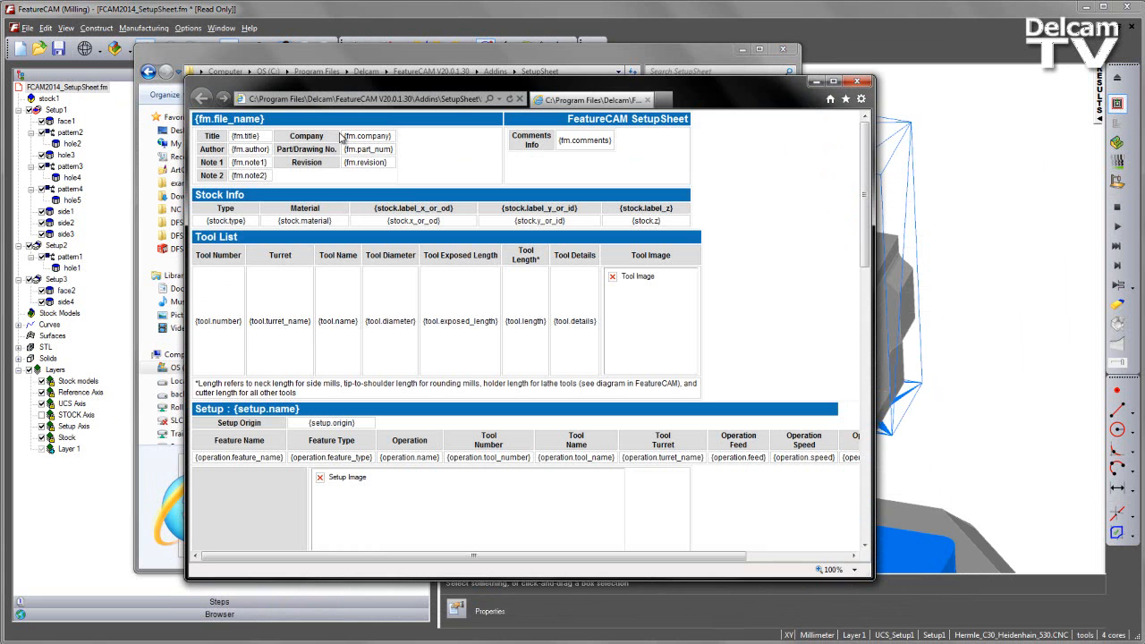
mouse_move(364, 159)
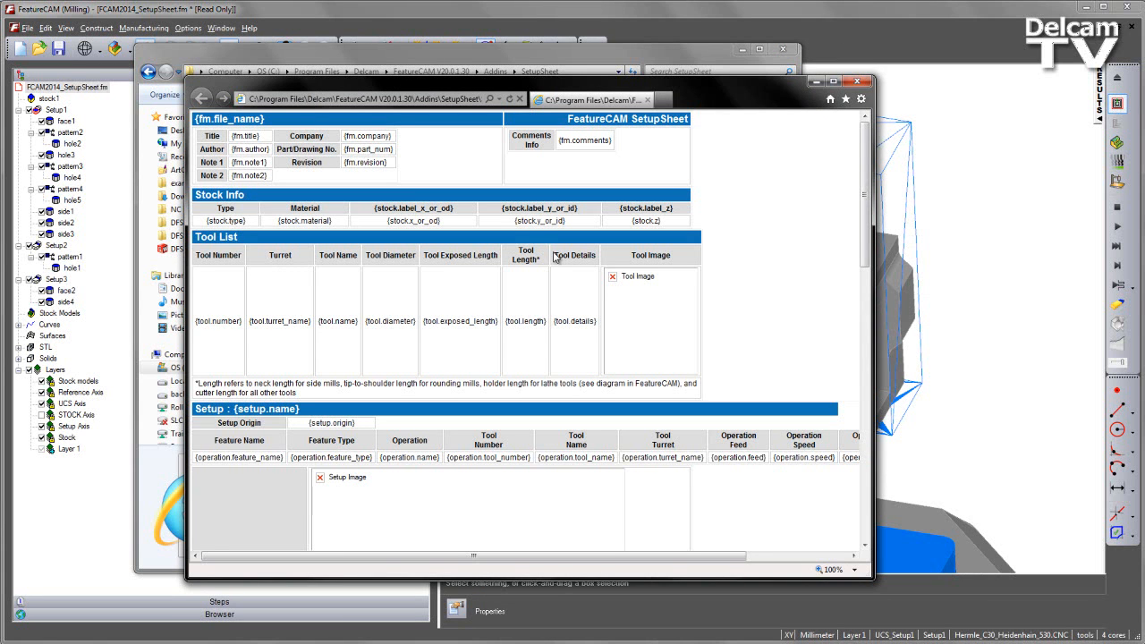
mouse_move(665, 280)
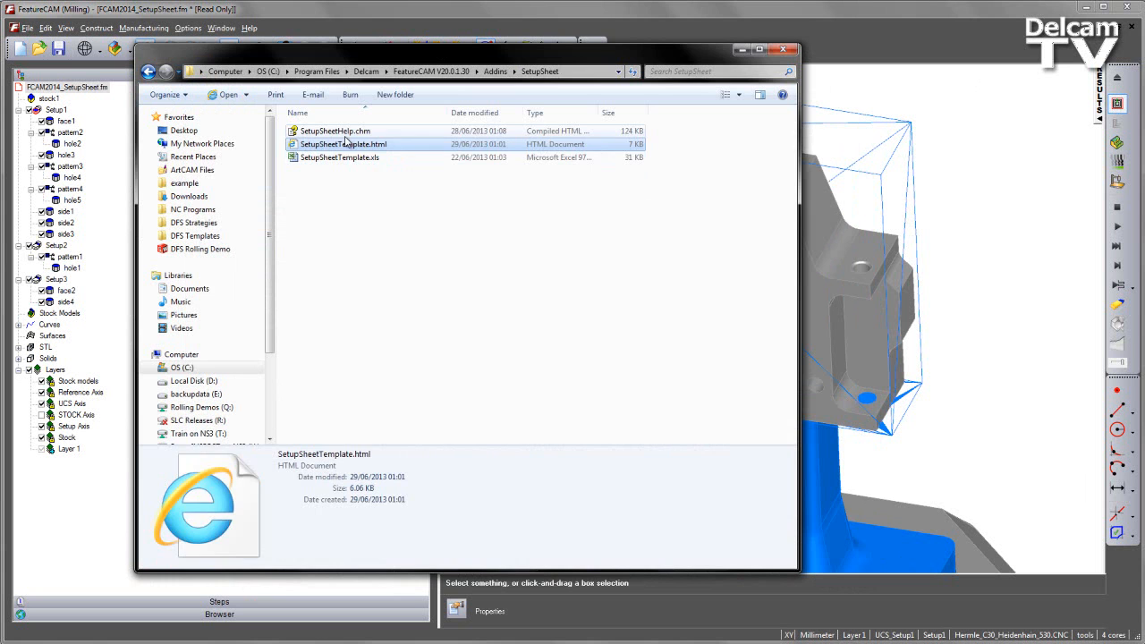
Step: Open SetupSheetHelp.chm and scroll through the Document Fields and Tool Loop tags
double_click(335, 131)
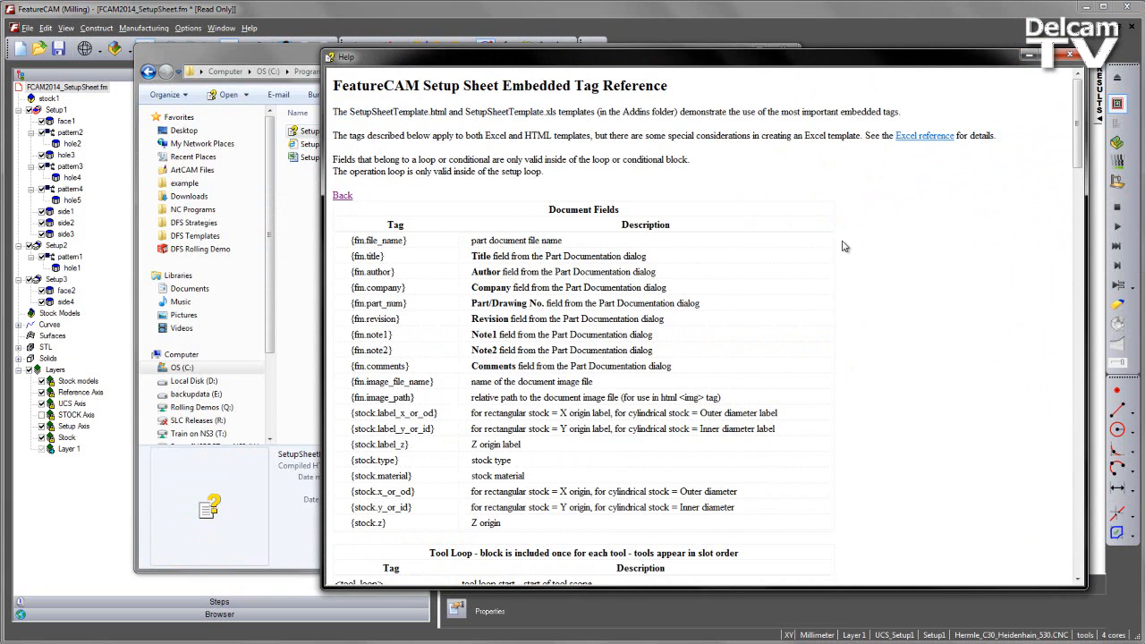
scroll("down", 3)
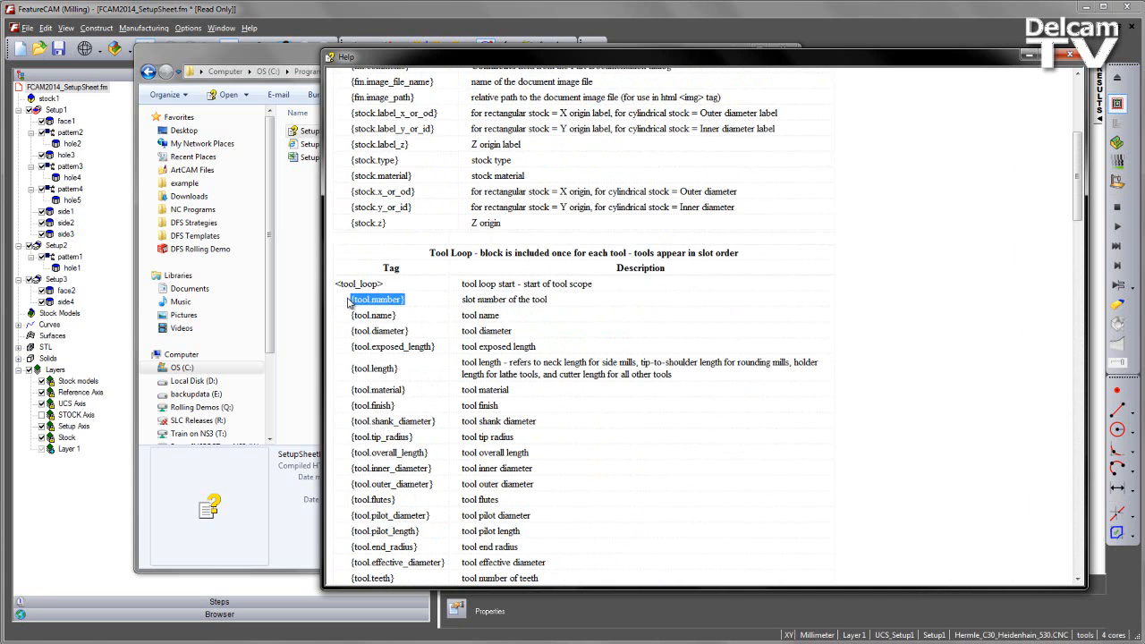
mouse_move(664, 400)
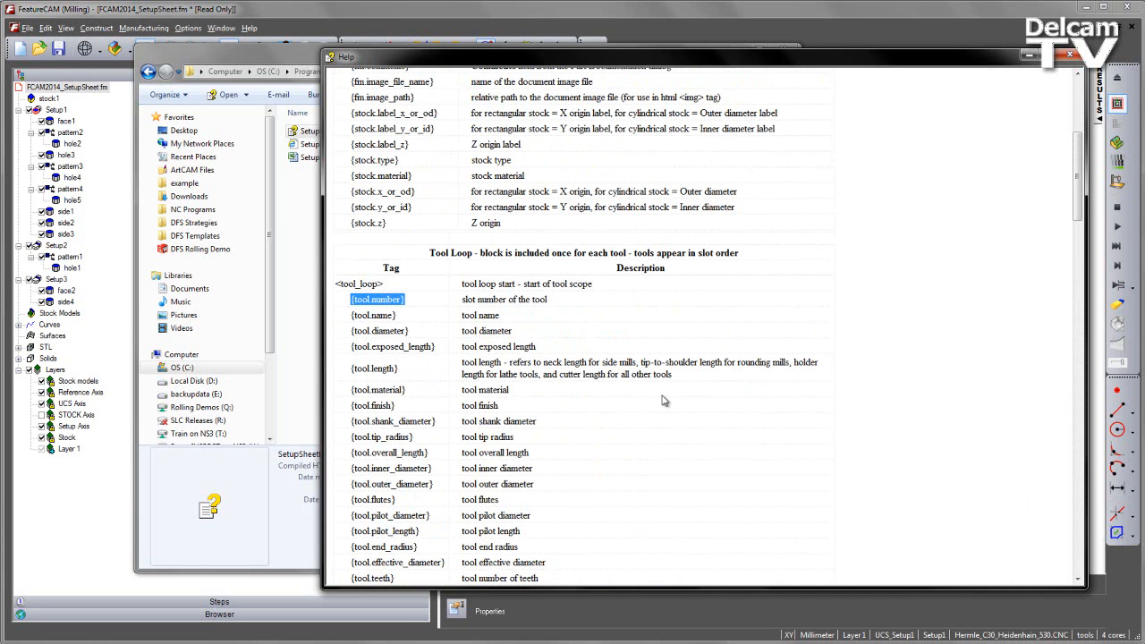
scroll("down", 3)
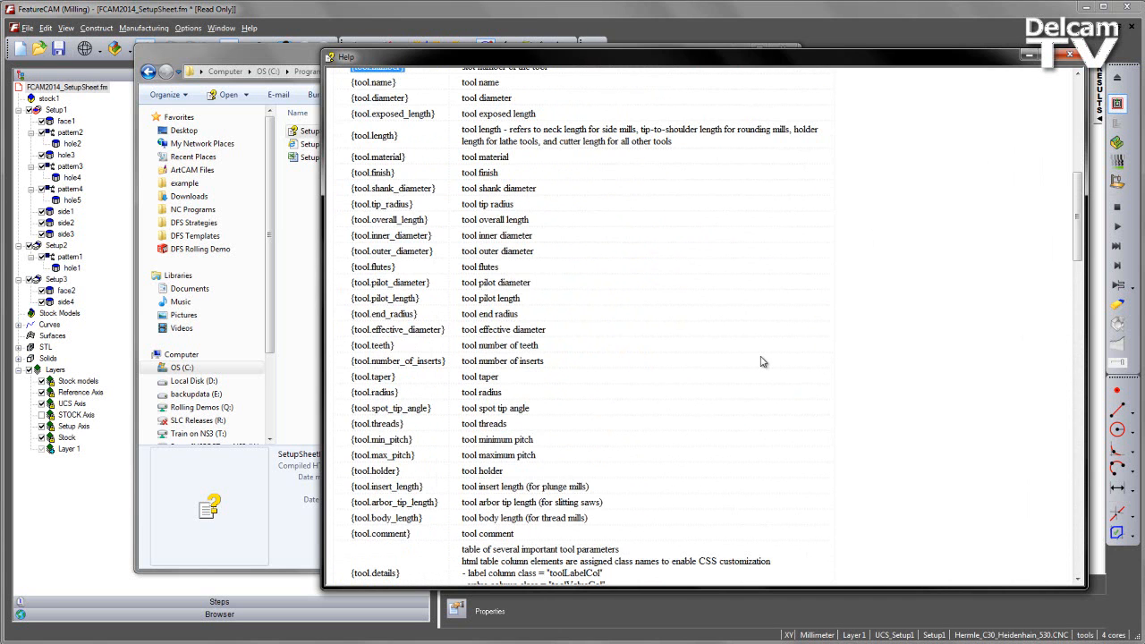